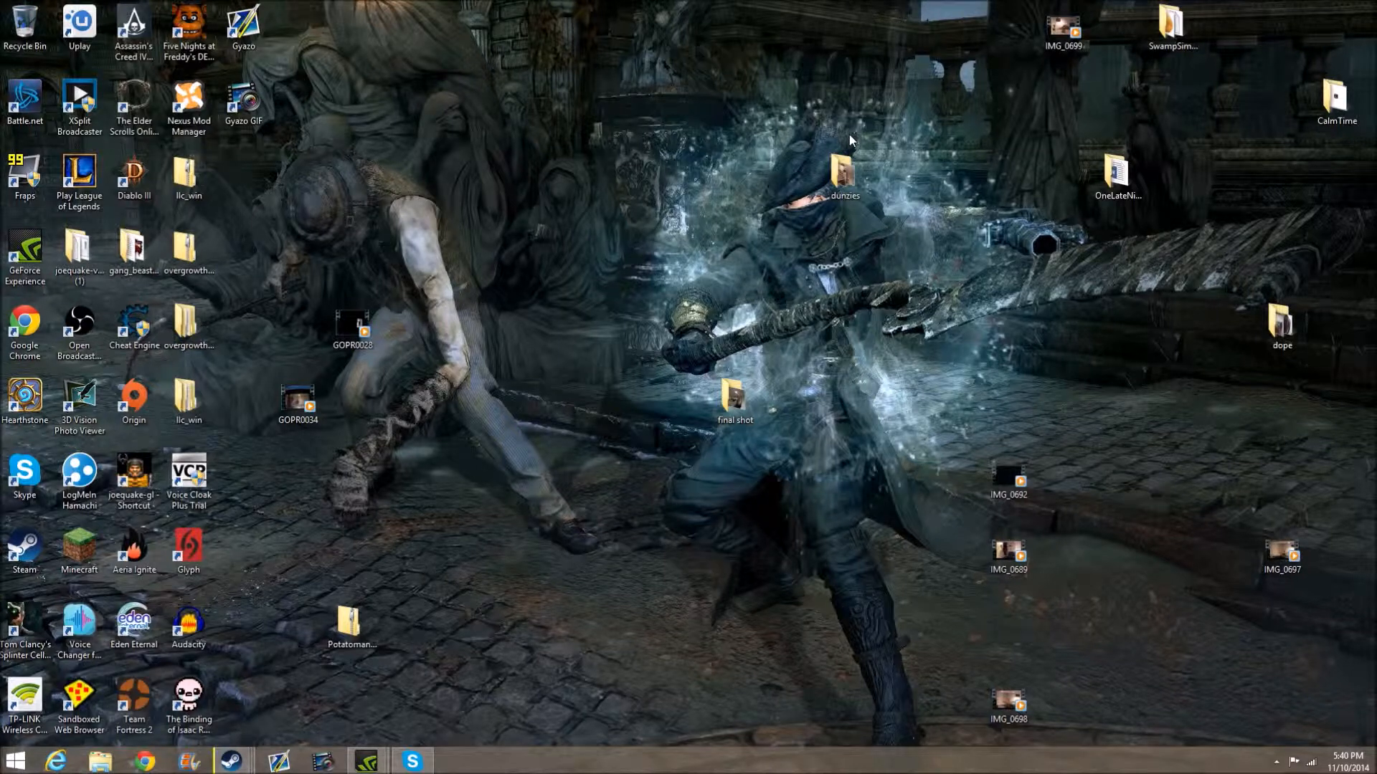
mouse_move(643, 398)
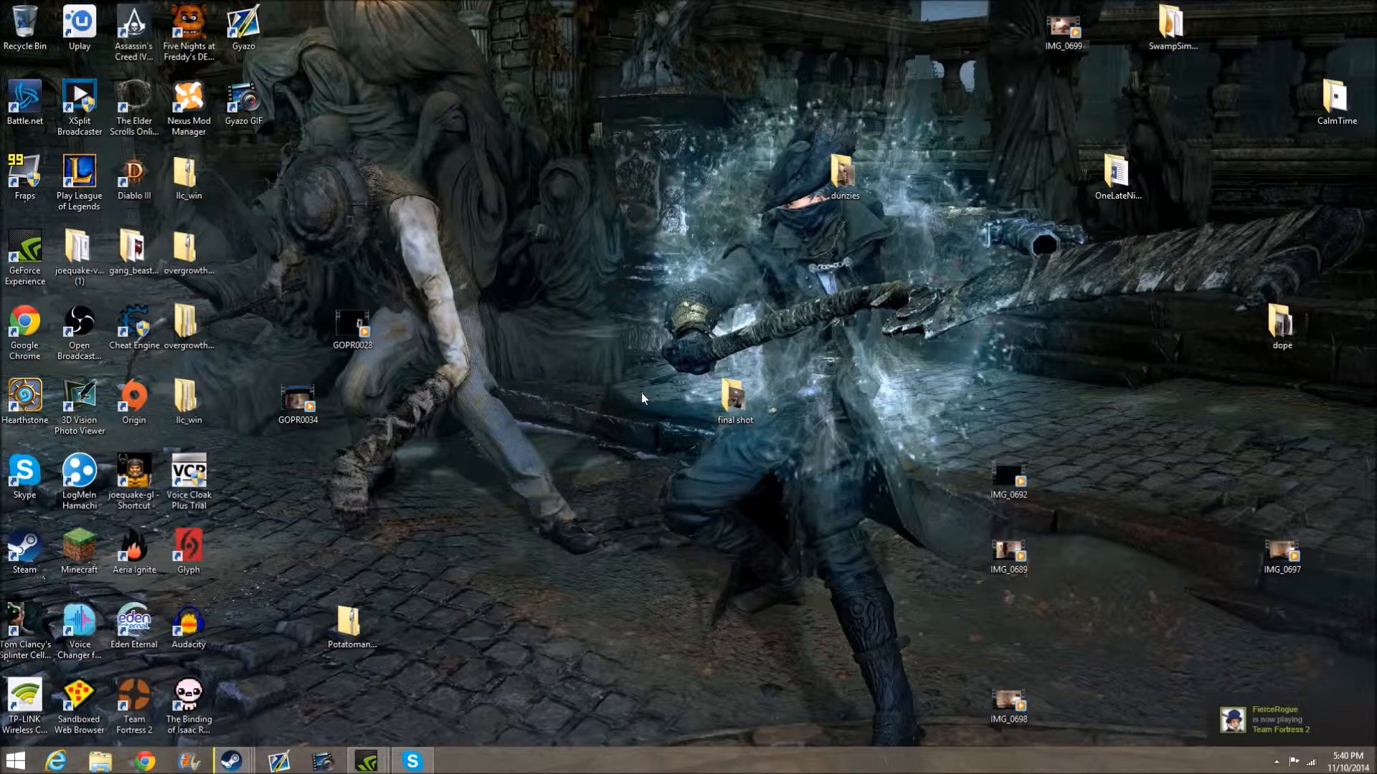
mouse_move(367, 760)
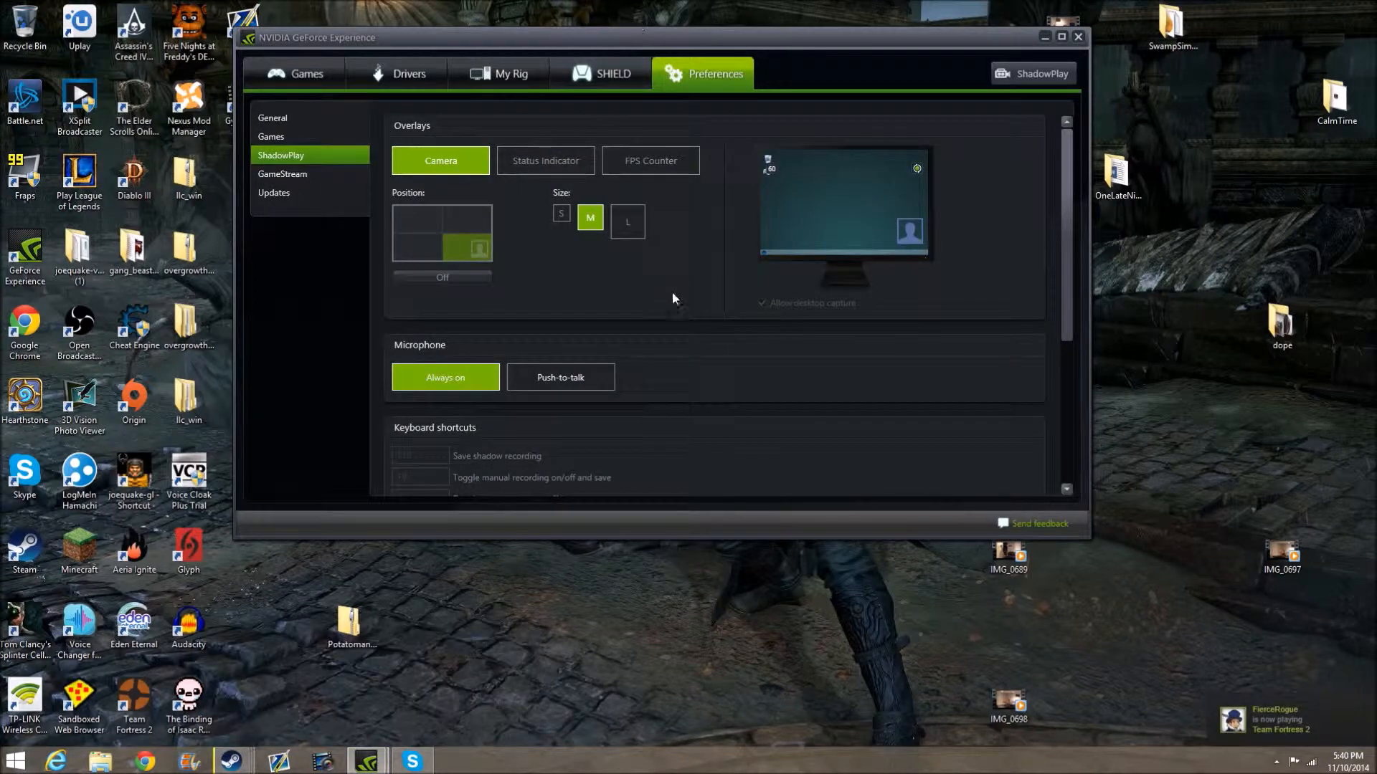
Show the installed games list with Assassin's Creed IV's optimization settings.
click(306, 73)
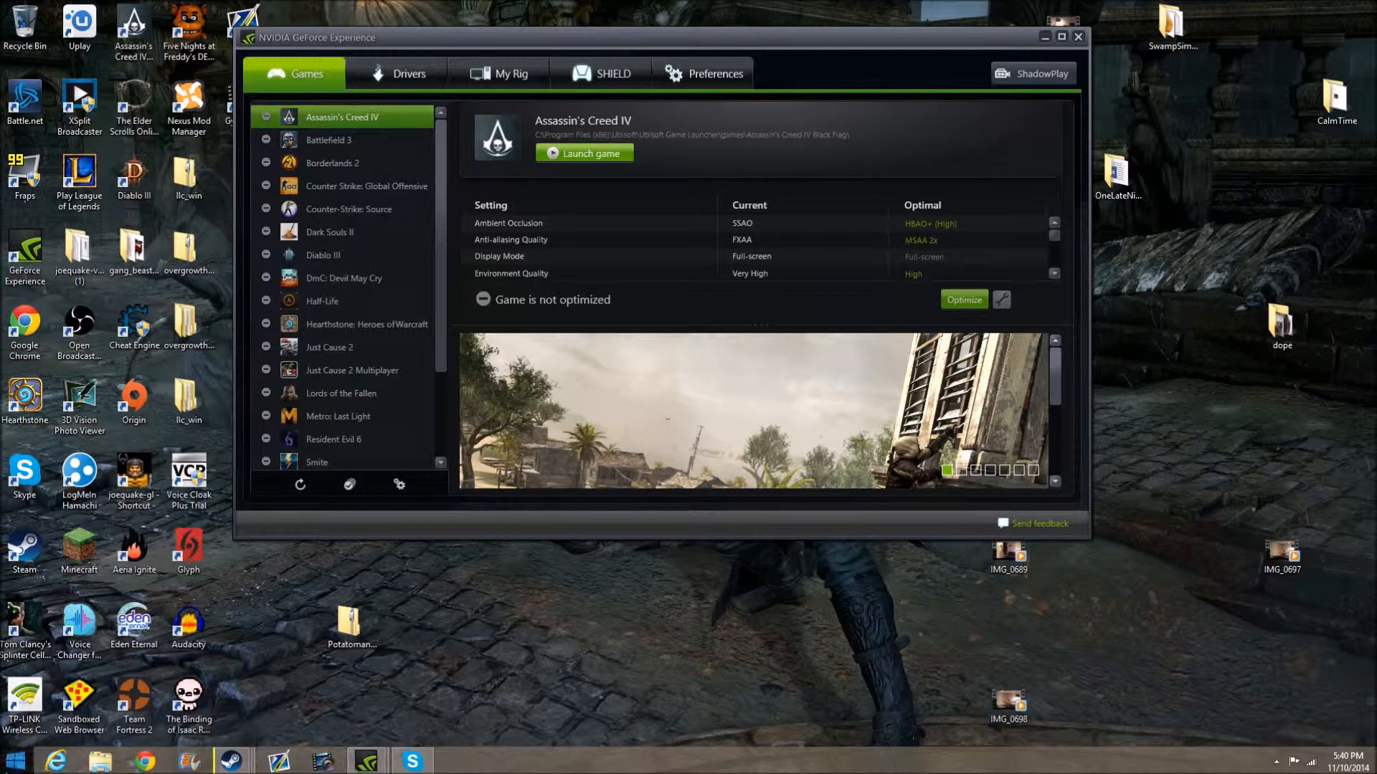
Search Windows for 'nvidia ex' from the Start button's Search option.
right_click(15, 760)
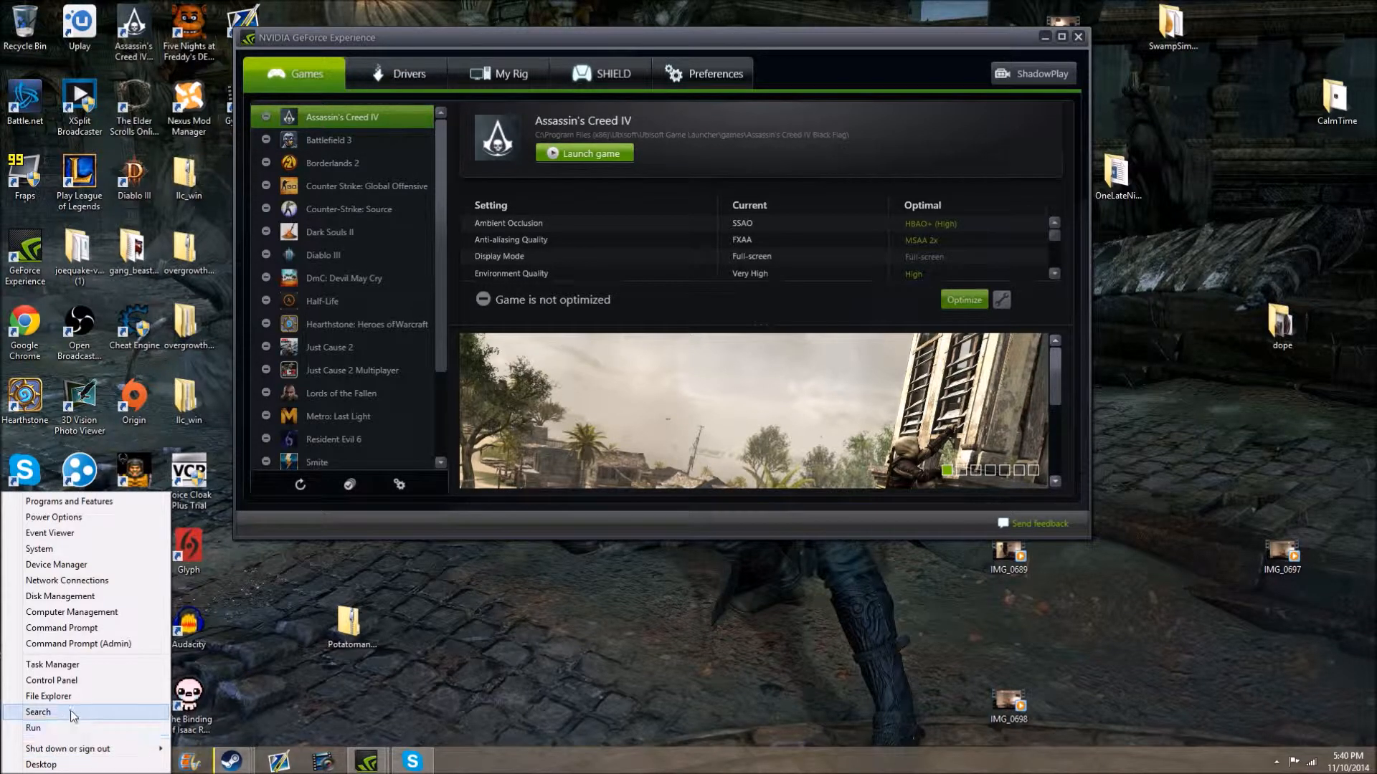
click(38, 712)
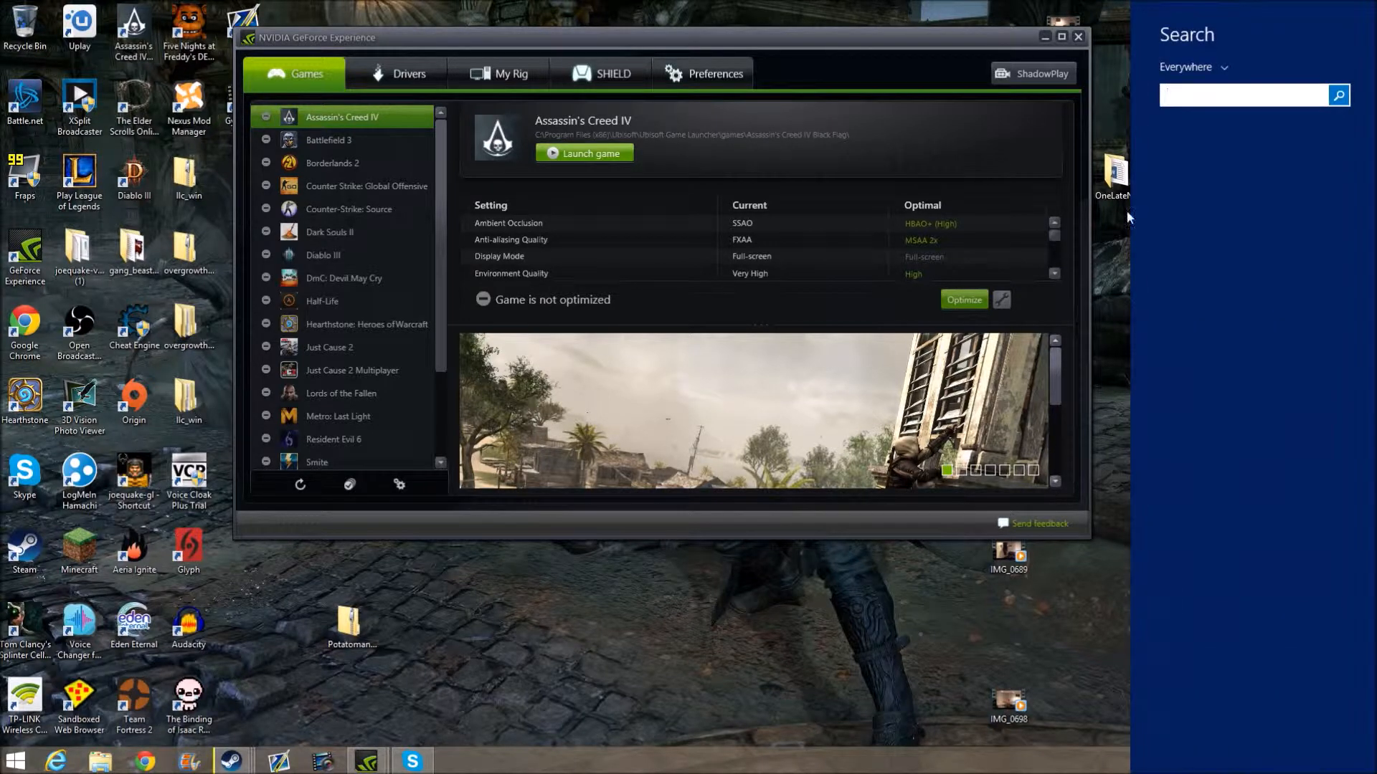
text(nvidia)
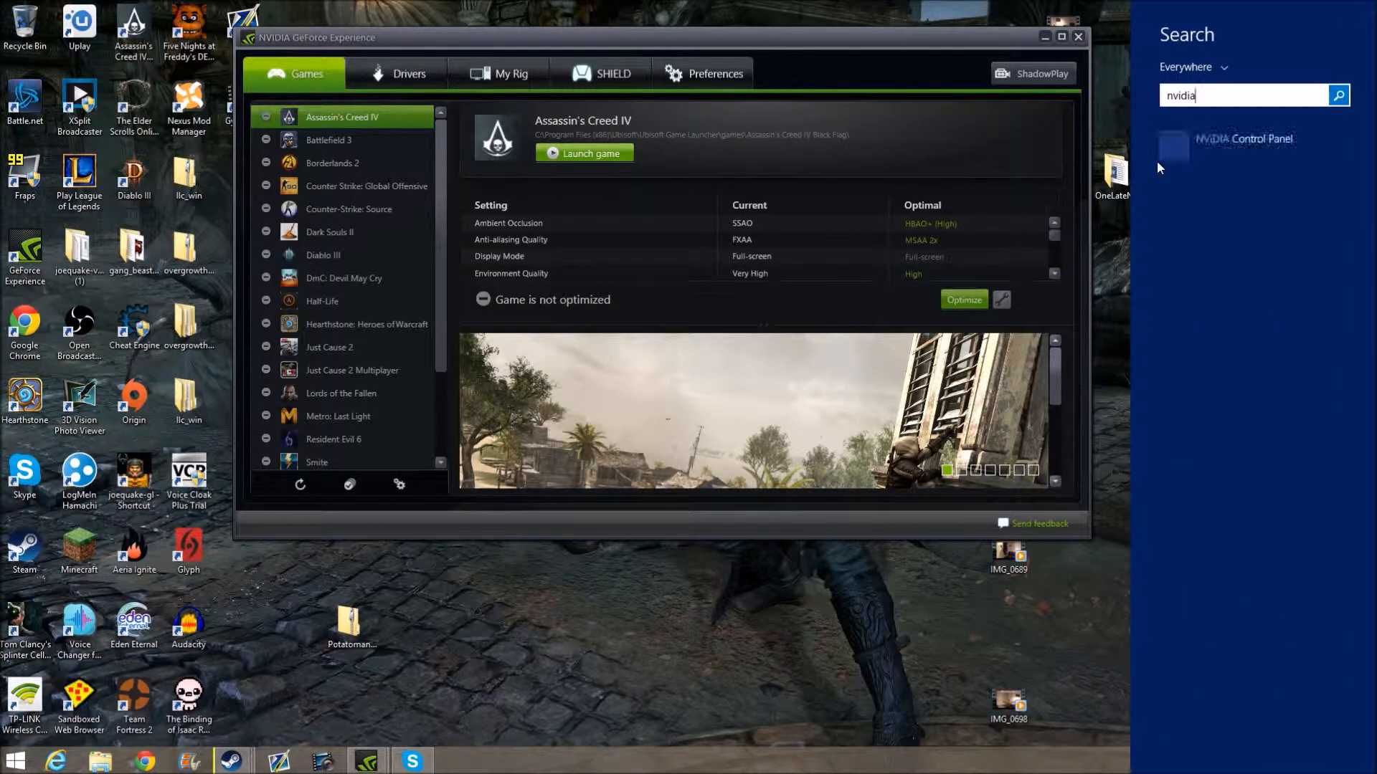
text(e)
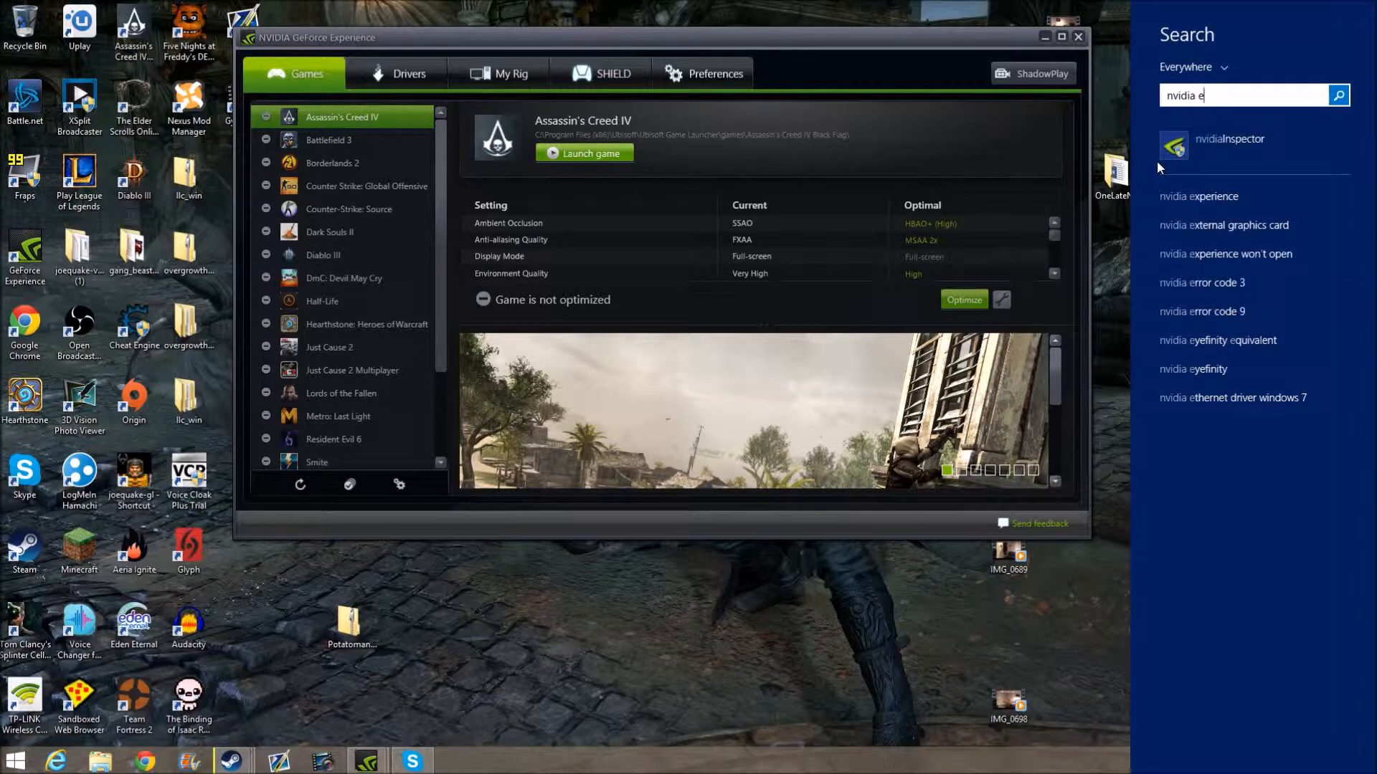
text(x)
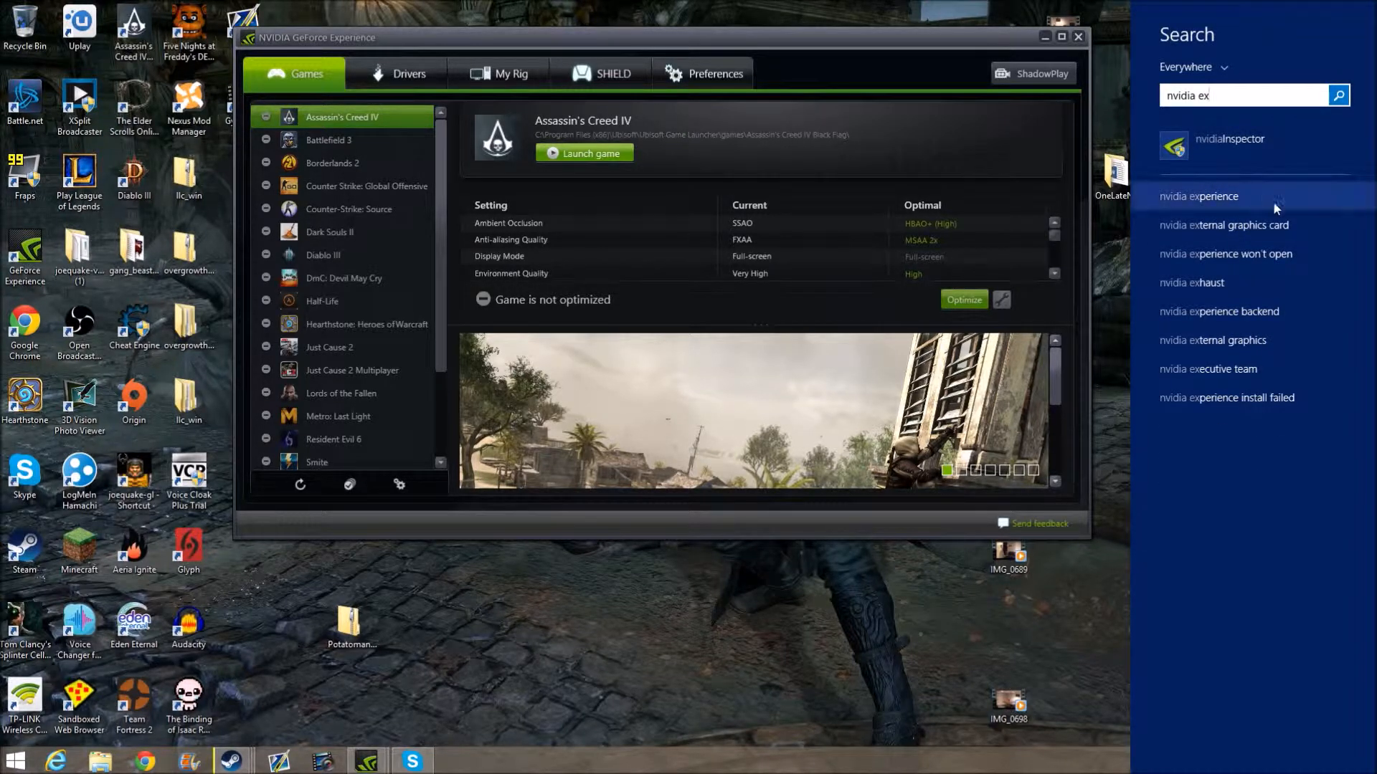
key(BackSpace)
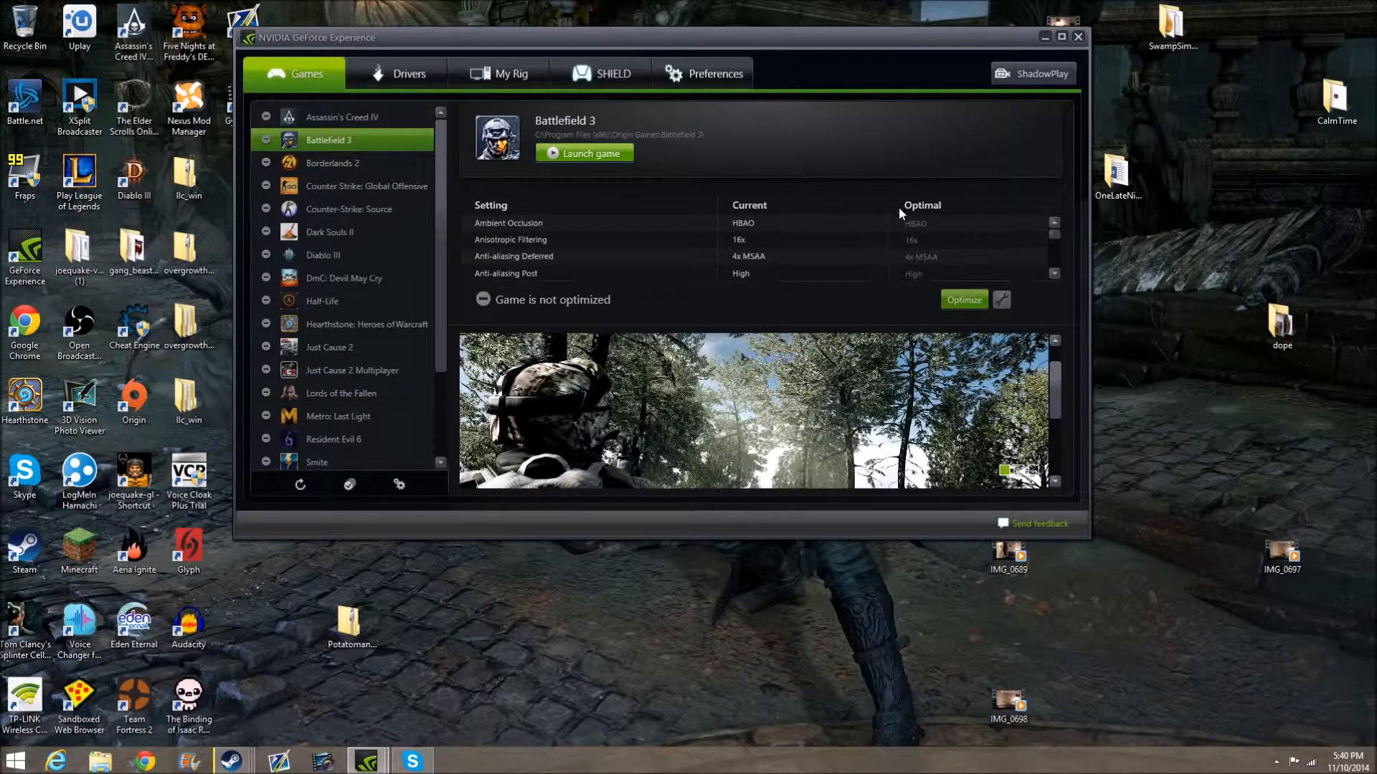
Scroll Battlefield 3's settings comparison, then view the Game Ready Driver 344.65 update page.
scroll(down, 3)
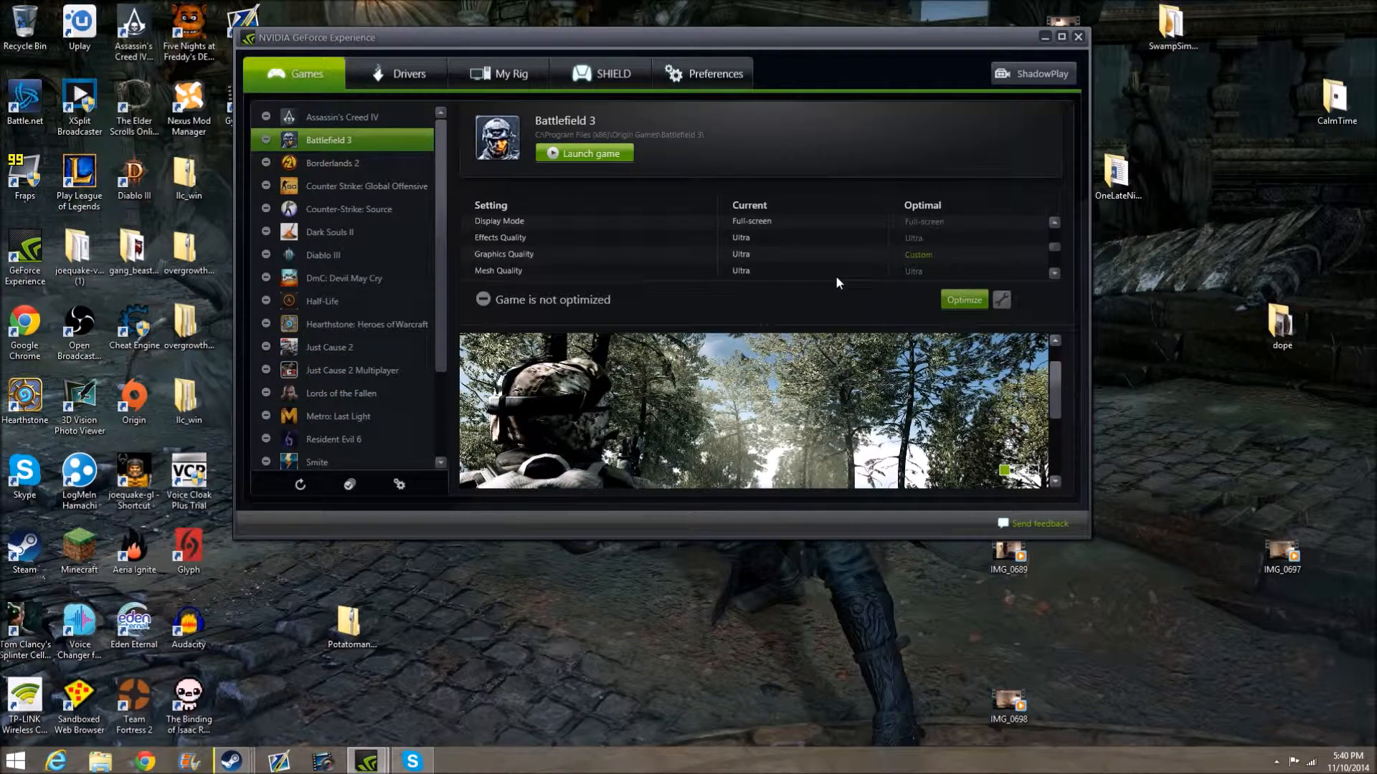
scroll(down, 3)
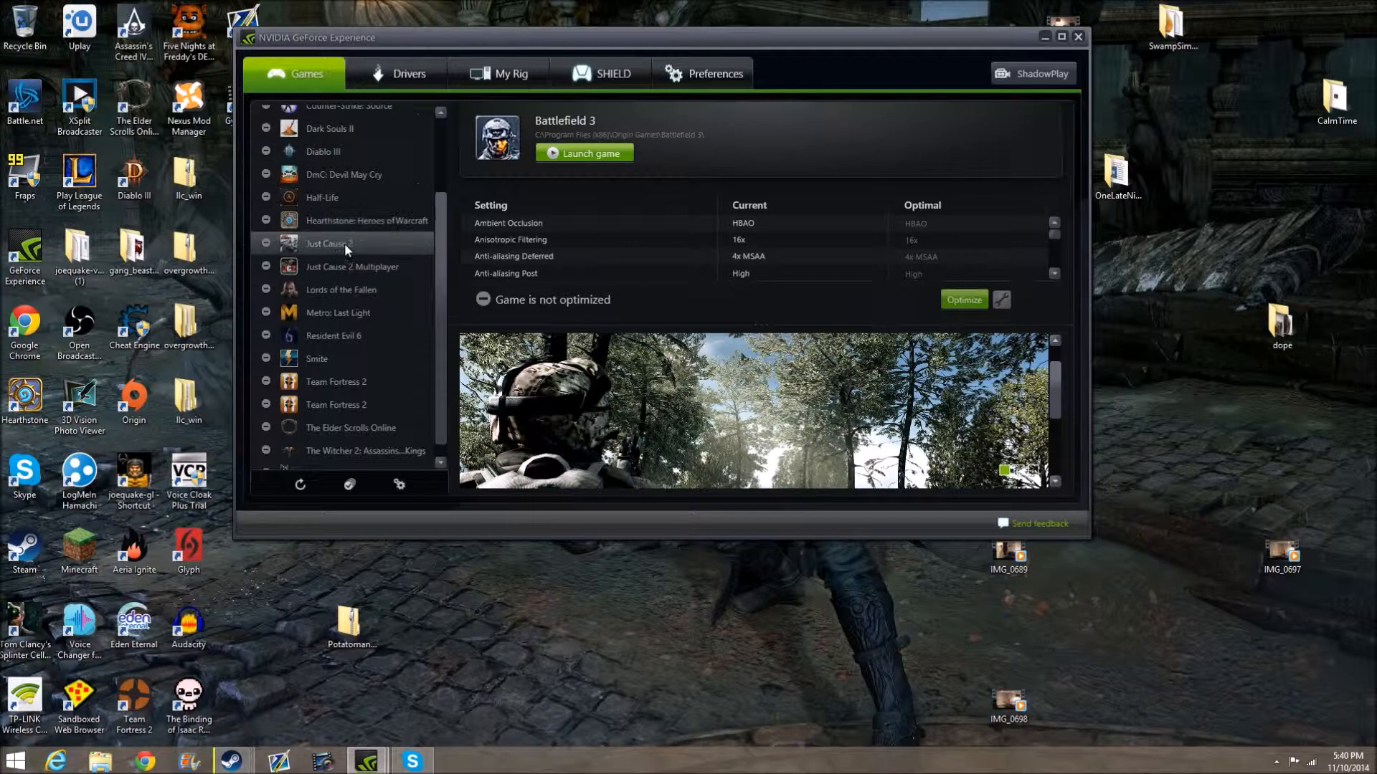
scroll(up, 3)
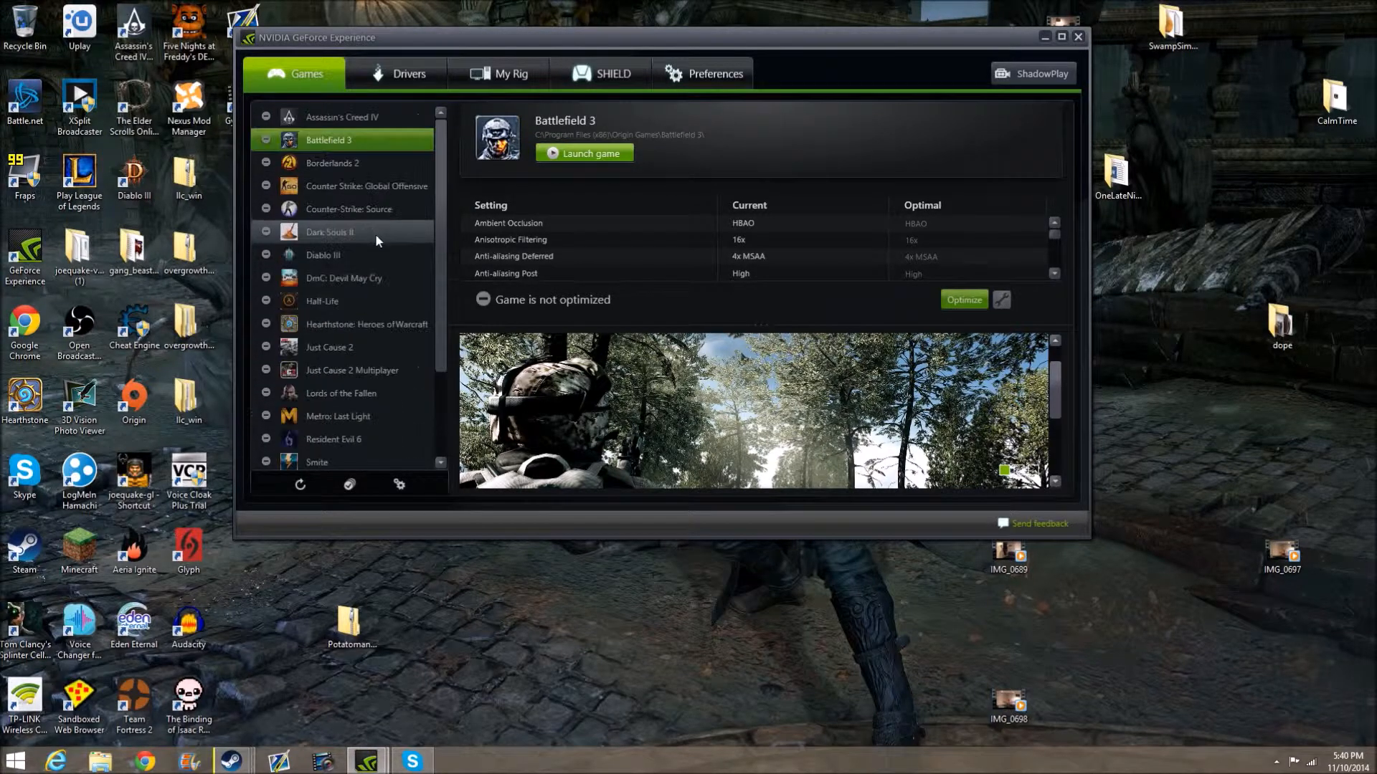
mouse_move(372, 113)
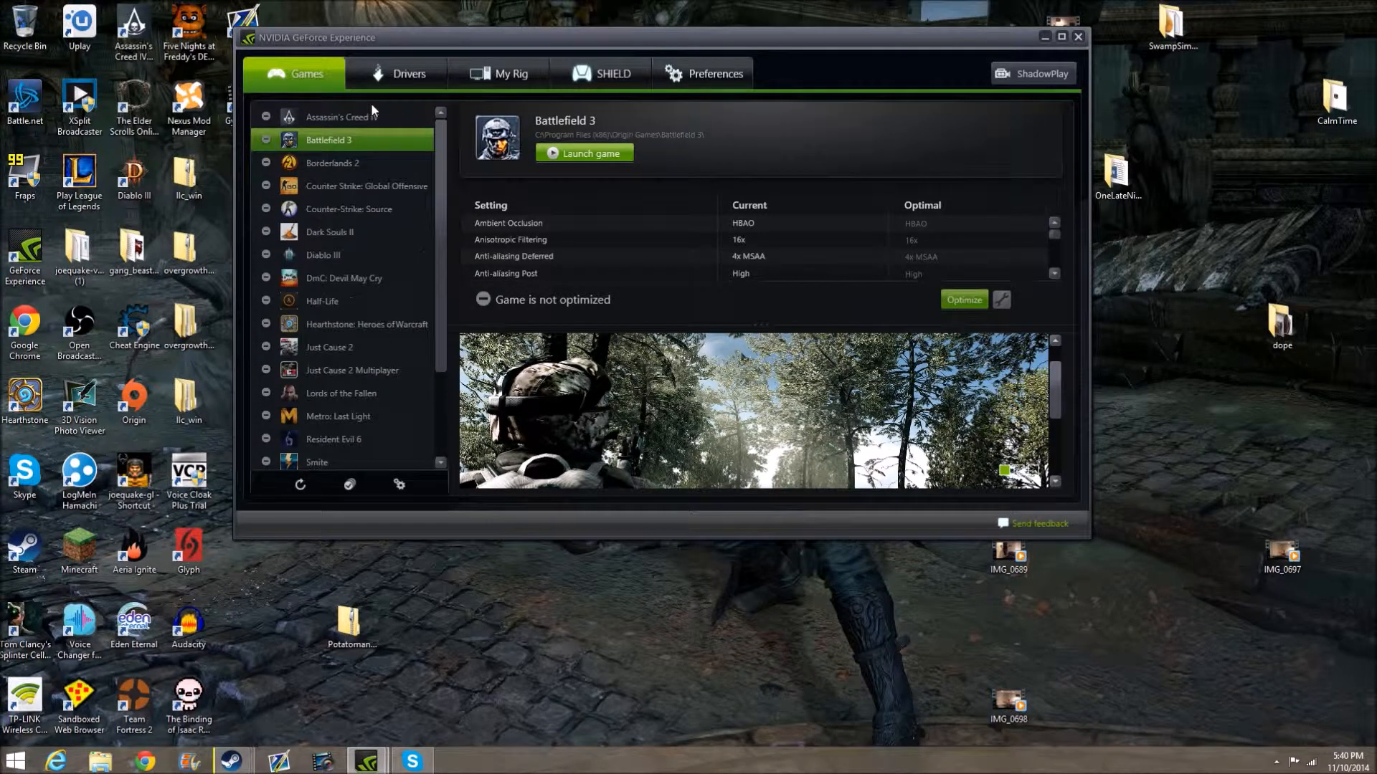
click(407, 74)
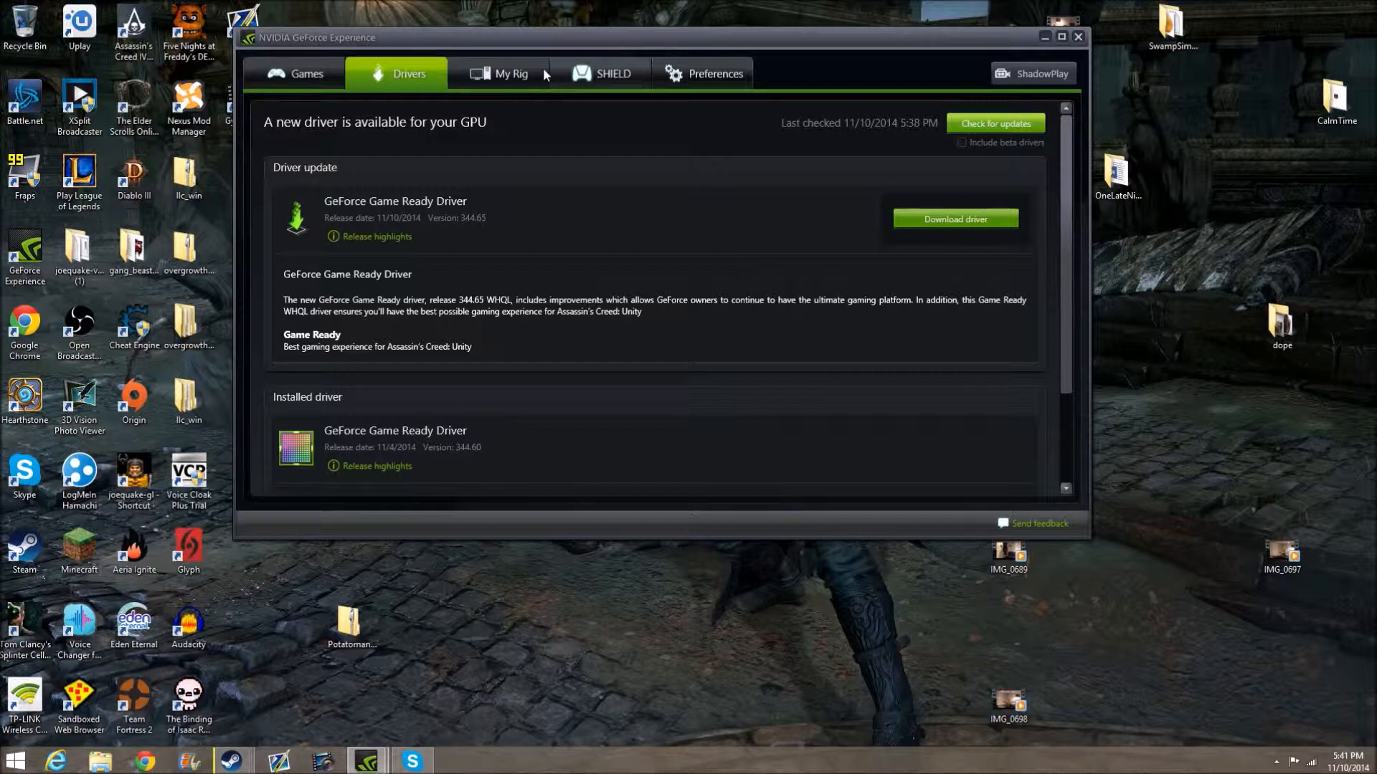
mouse_move(508, 73)
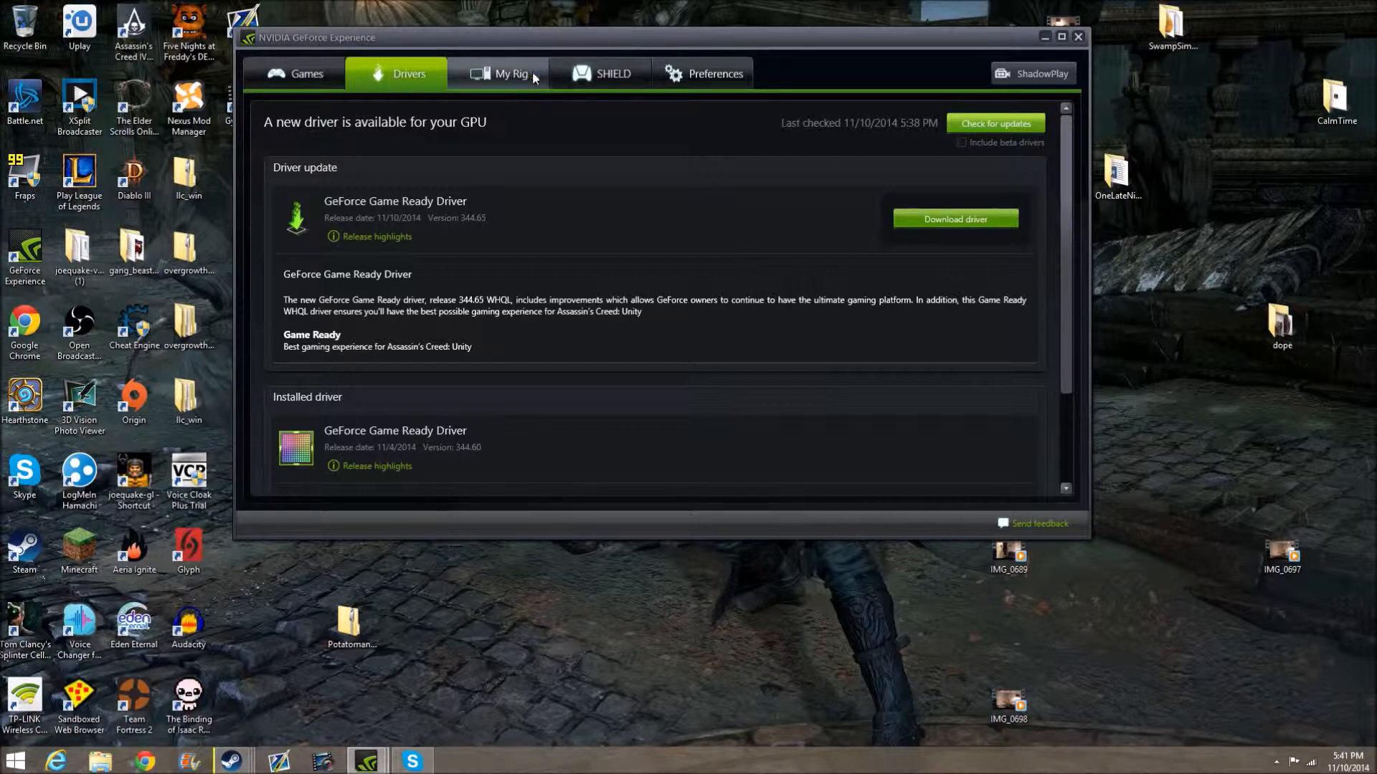
mouse_move(418, 302)
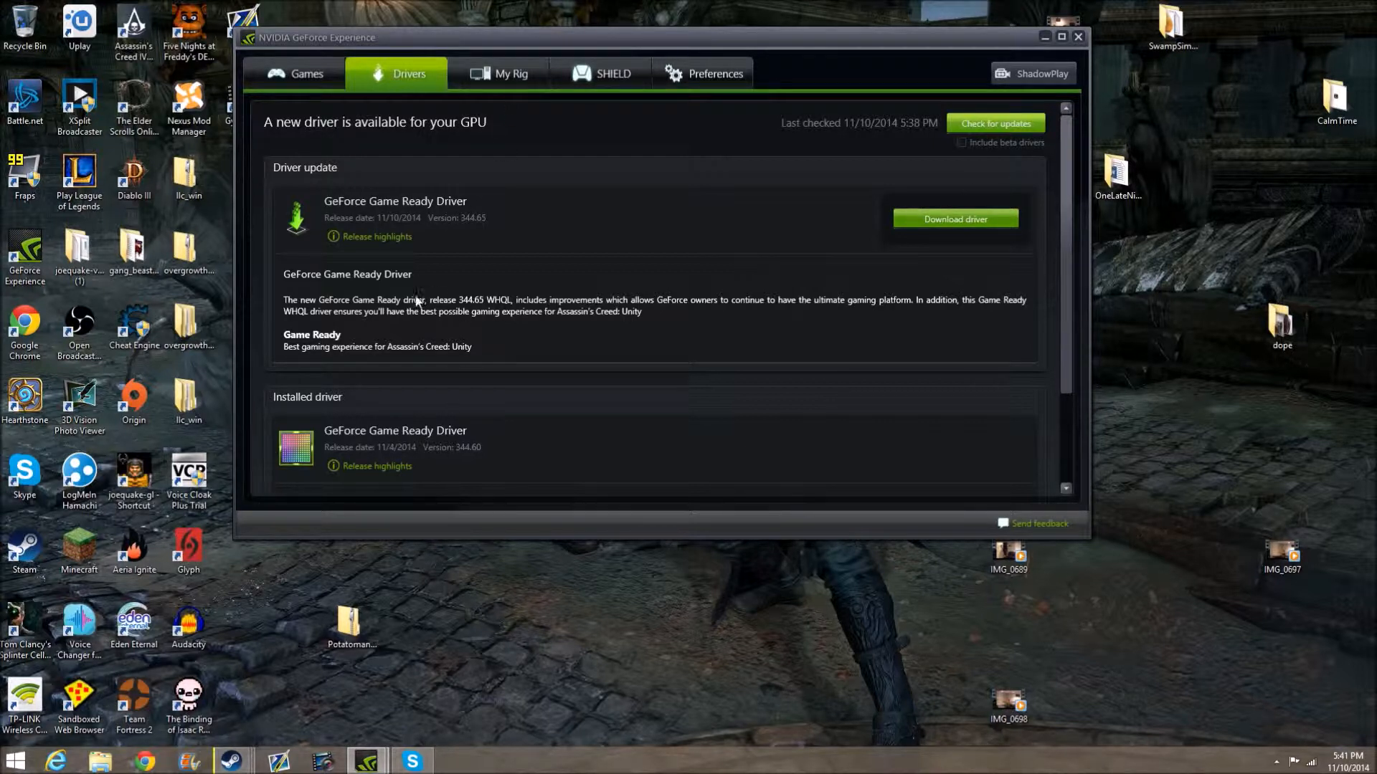
mouse_move(509, 74)
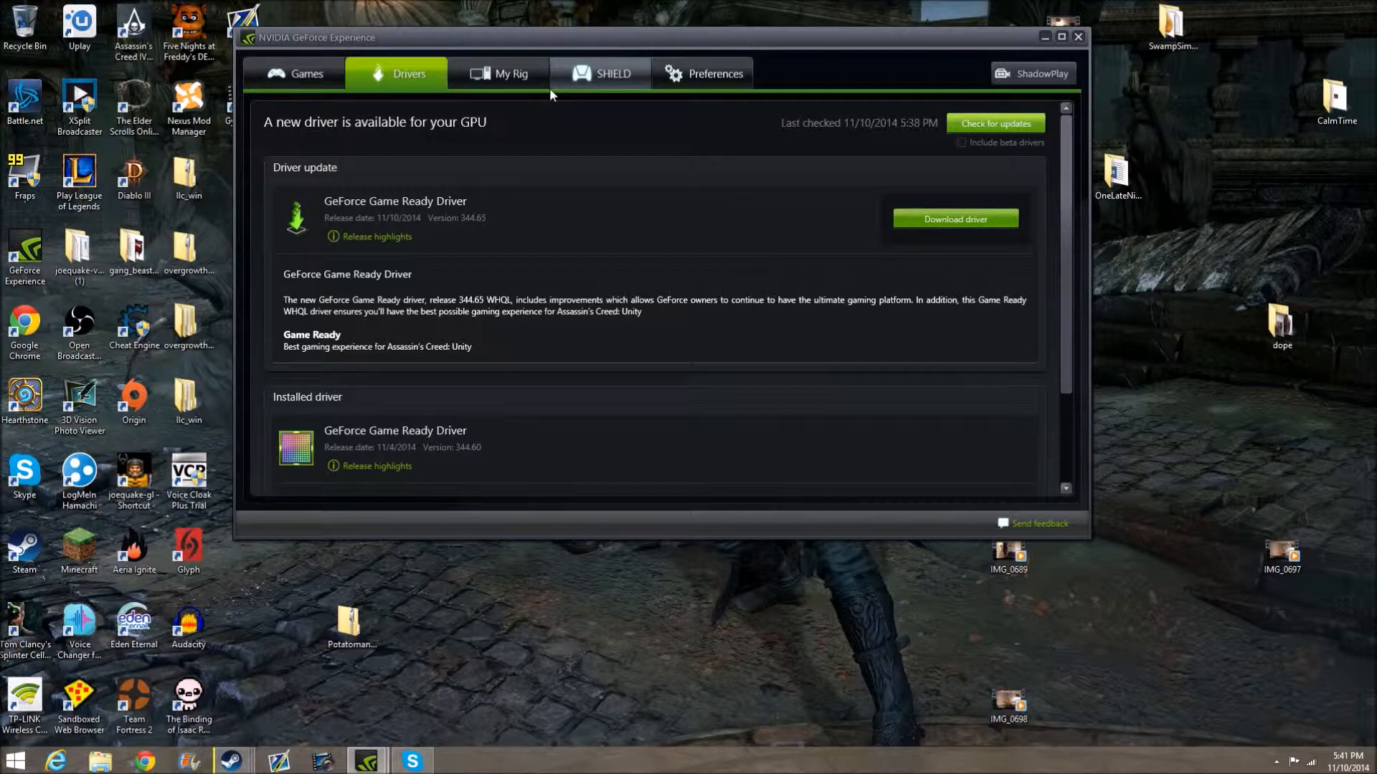
Review My Rig's hardware and feature cards, then view the SHIELD streaming readiness page.
click(509, 74)
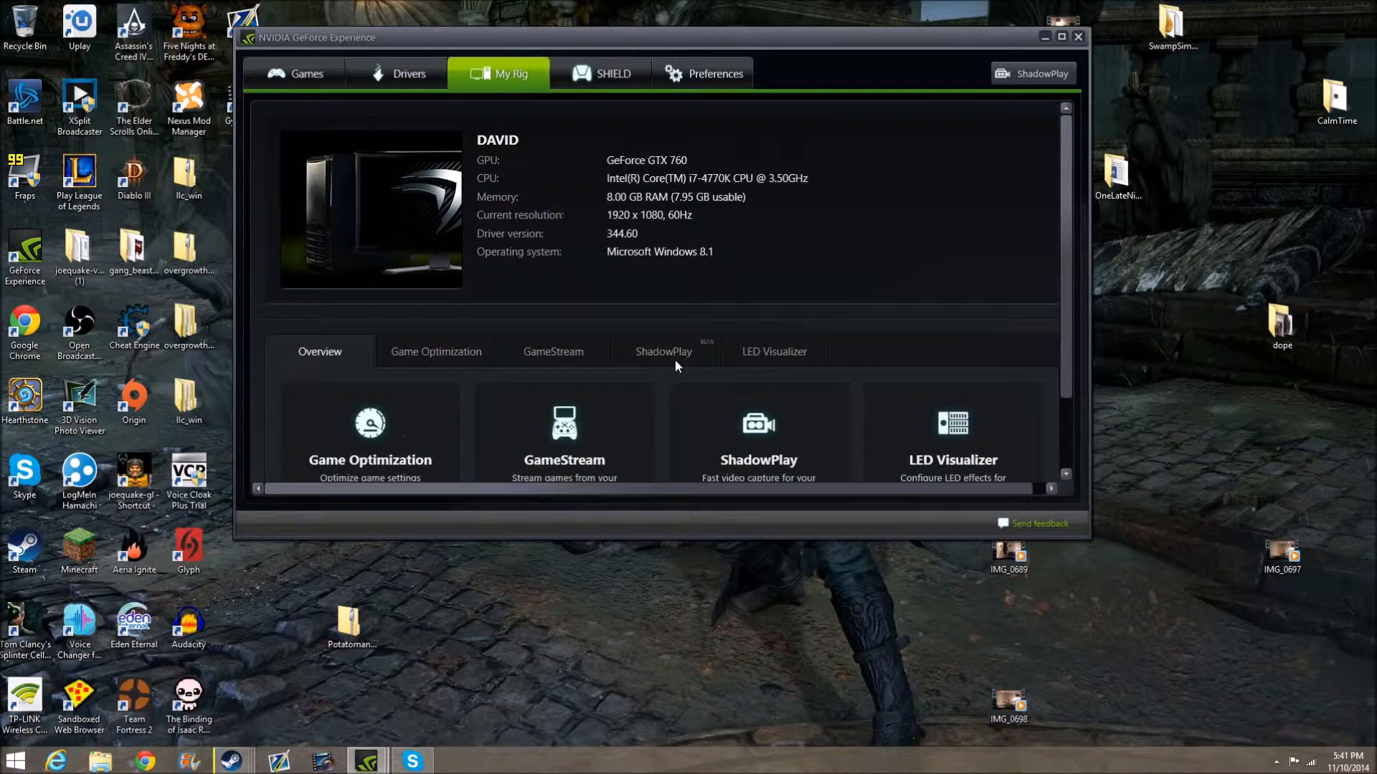
scroll(down, 3)
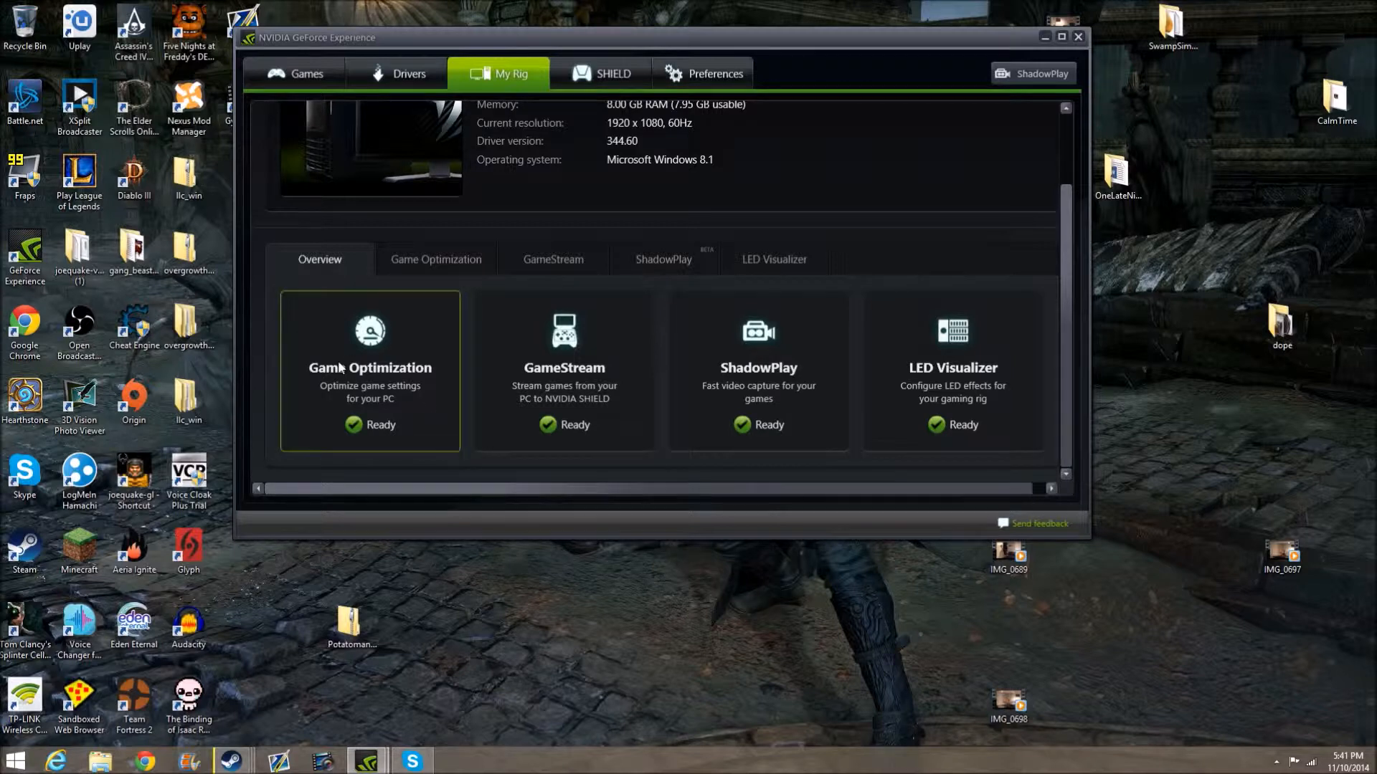
mouse_move(424, 360)
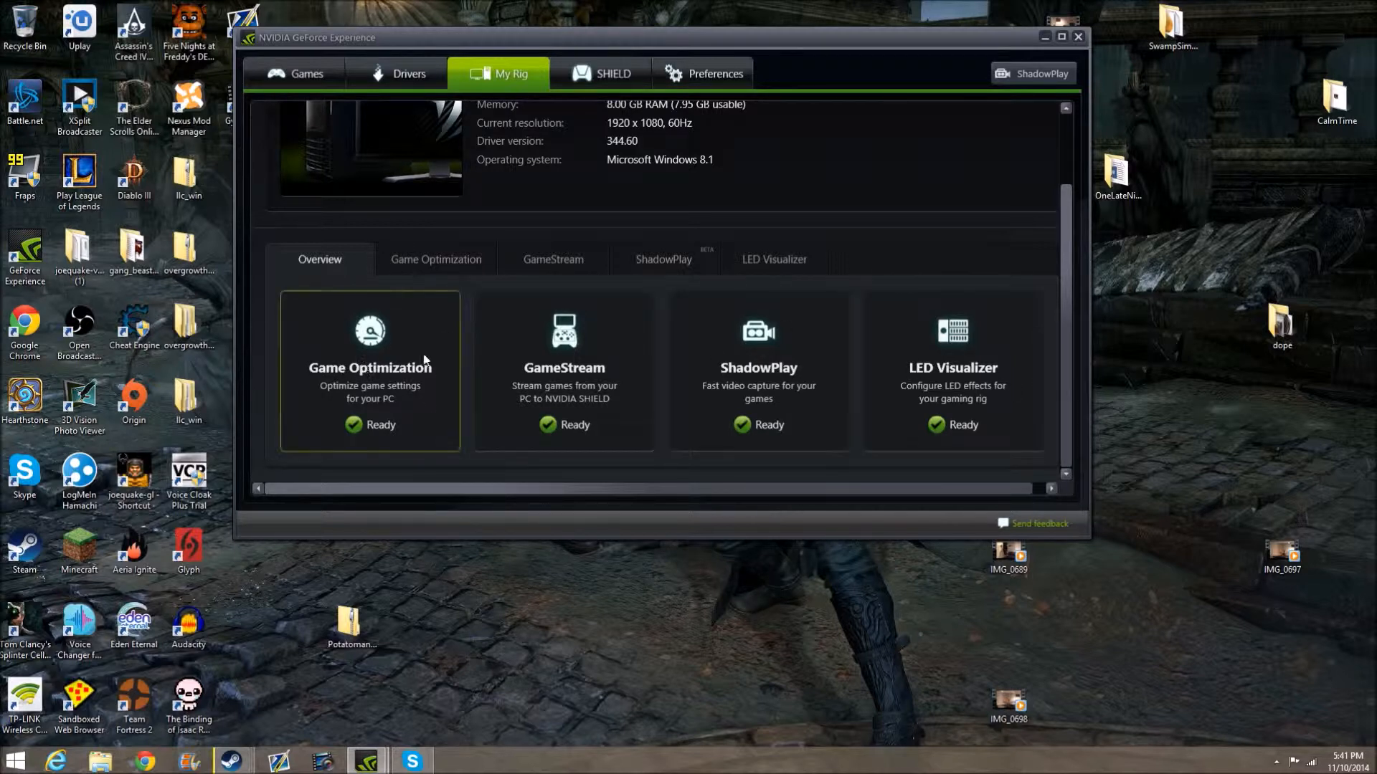
mouse_move(627, 90)
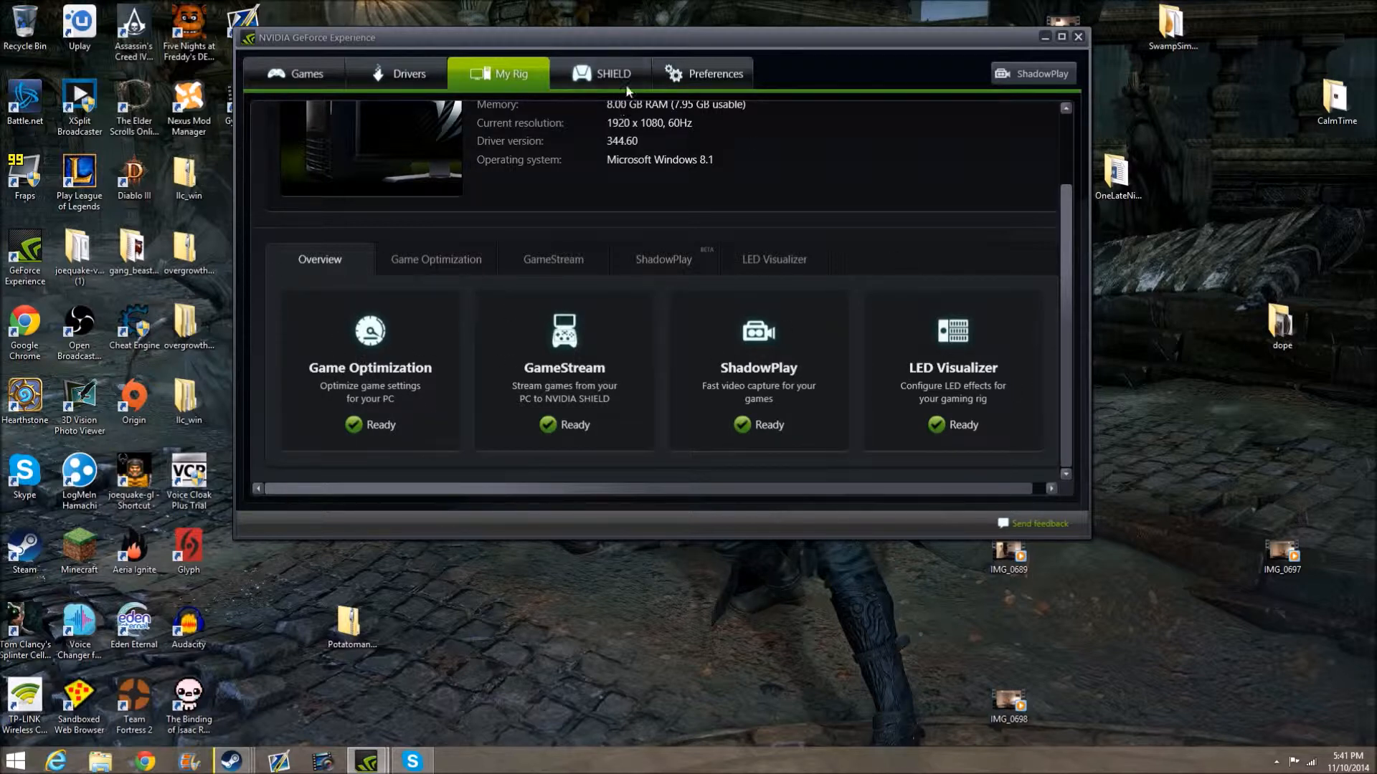
click(612, 73)
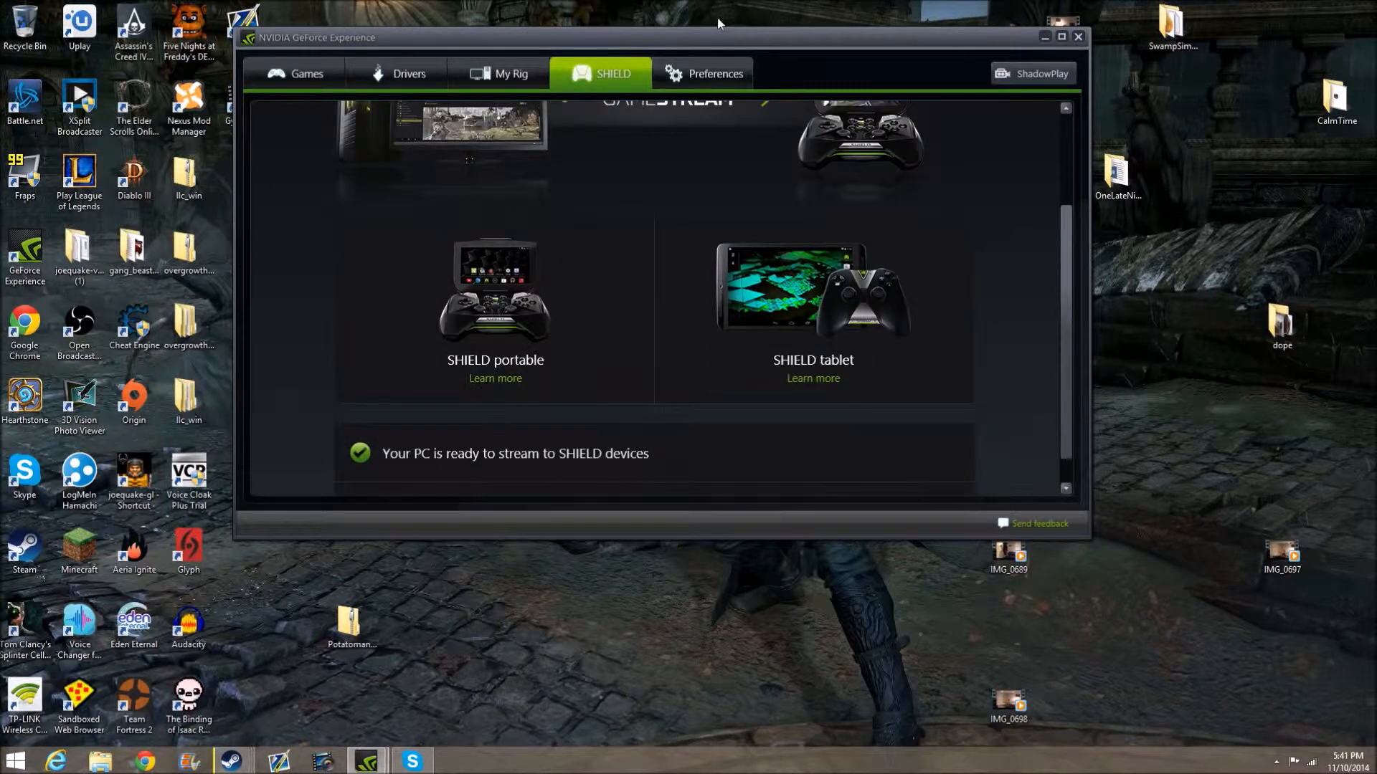
Show ShadowPlay preferences: camera overlay, medium size, microphone always on, keyboard shortcuts.
click(715, 74)
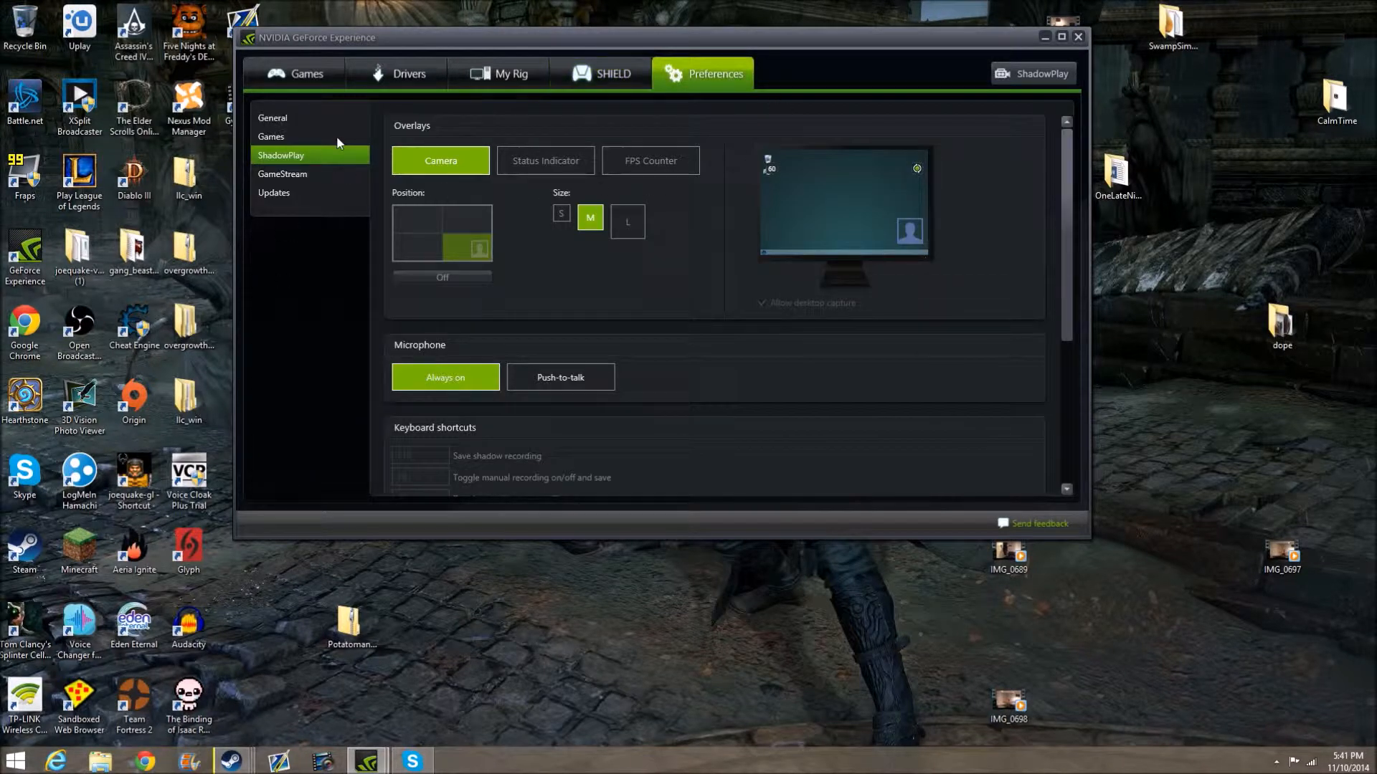
mouse_move(415, 156)
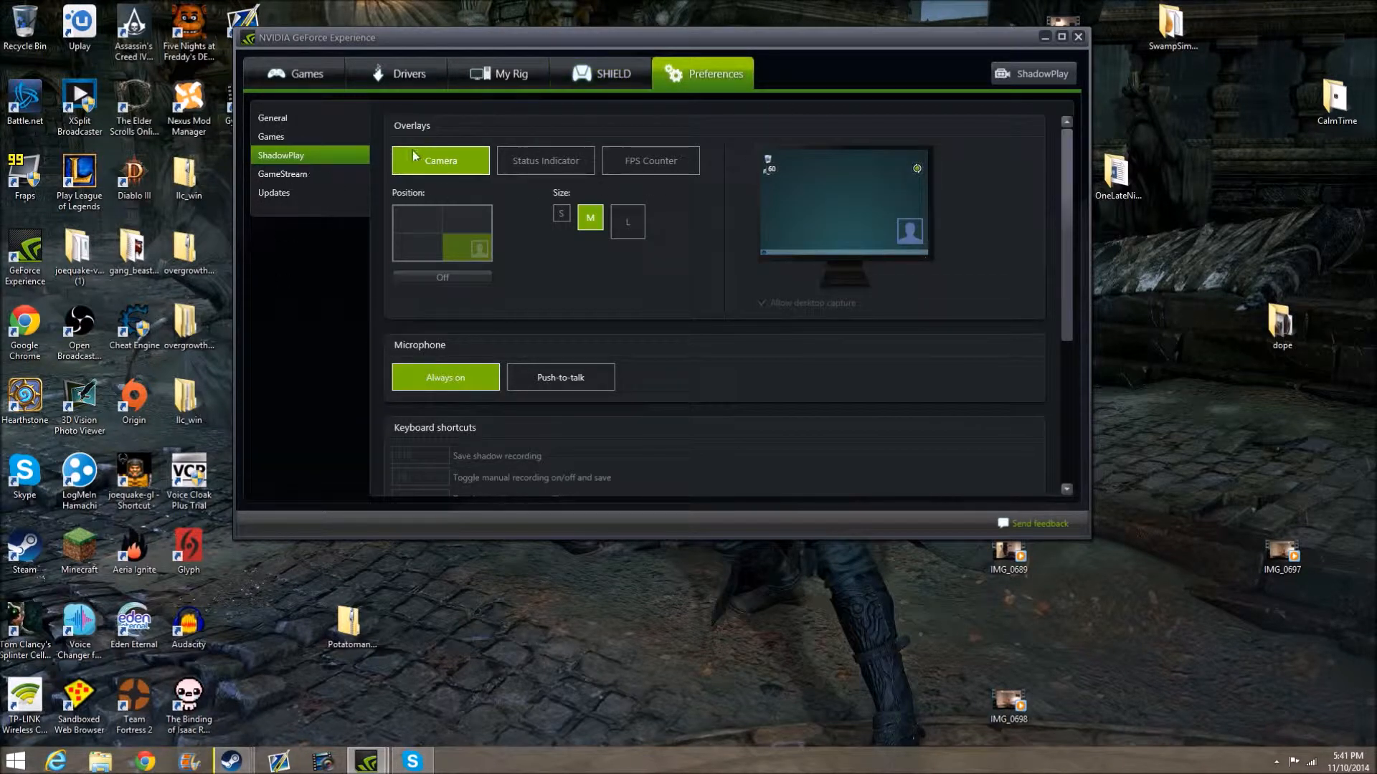
mouse_move(419, 152)
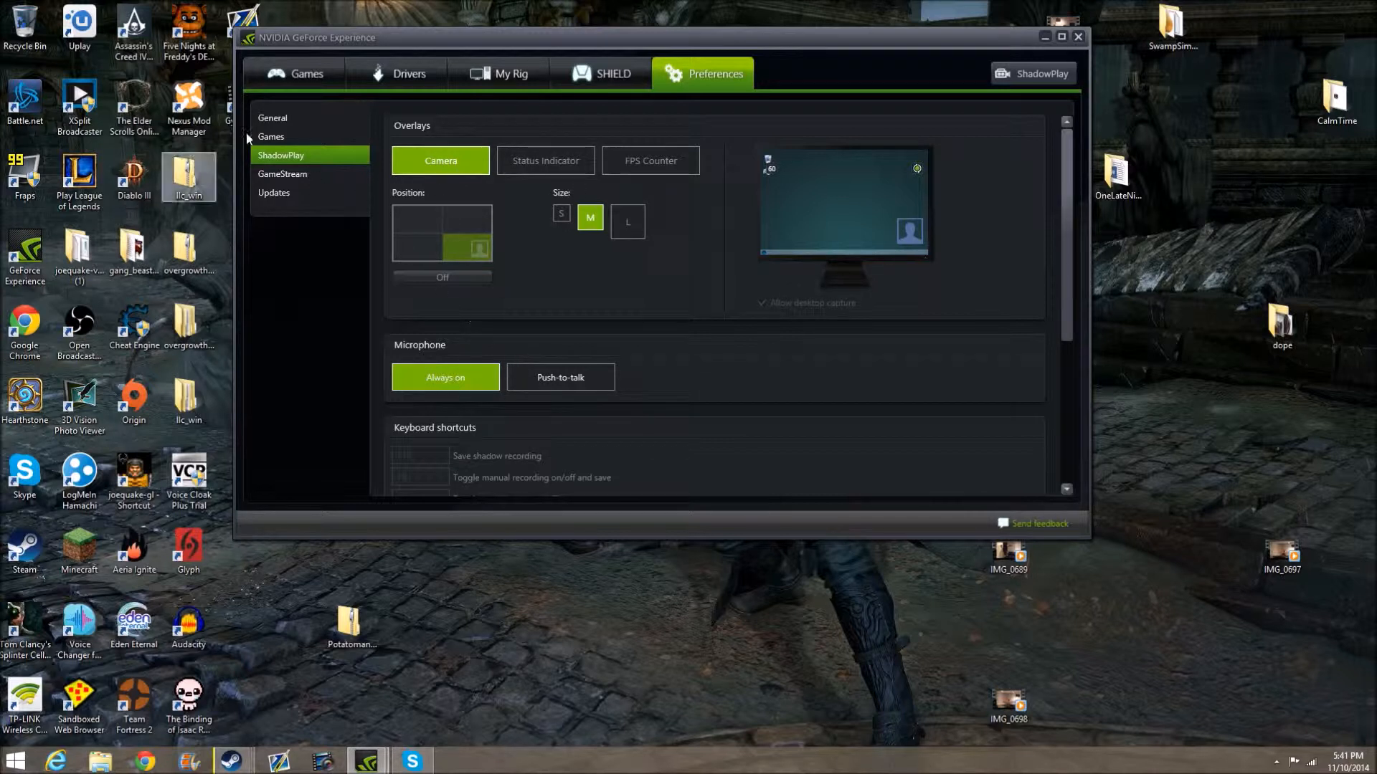
mouse_move(433, 129)
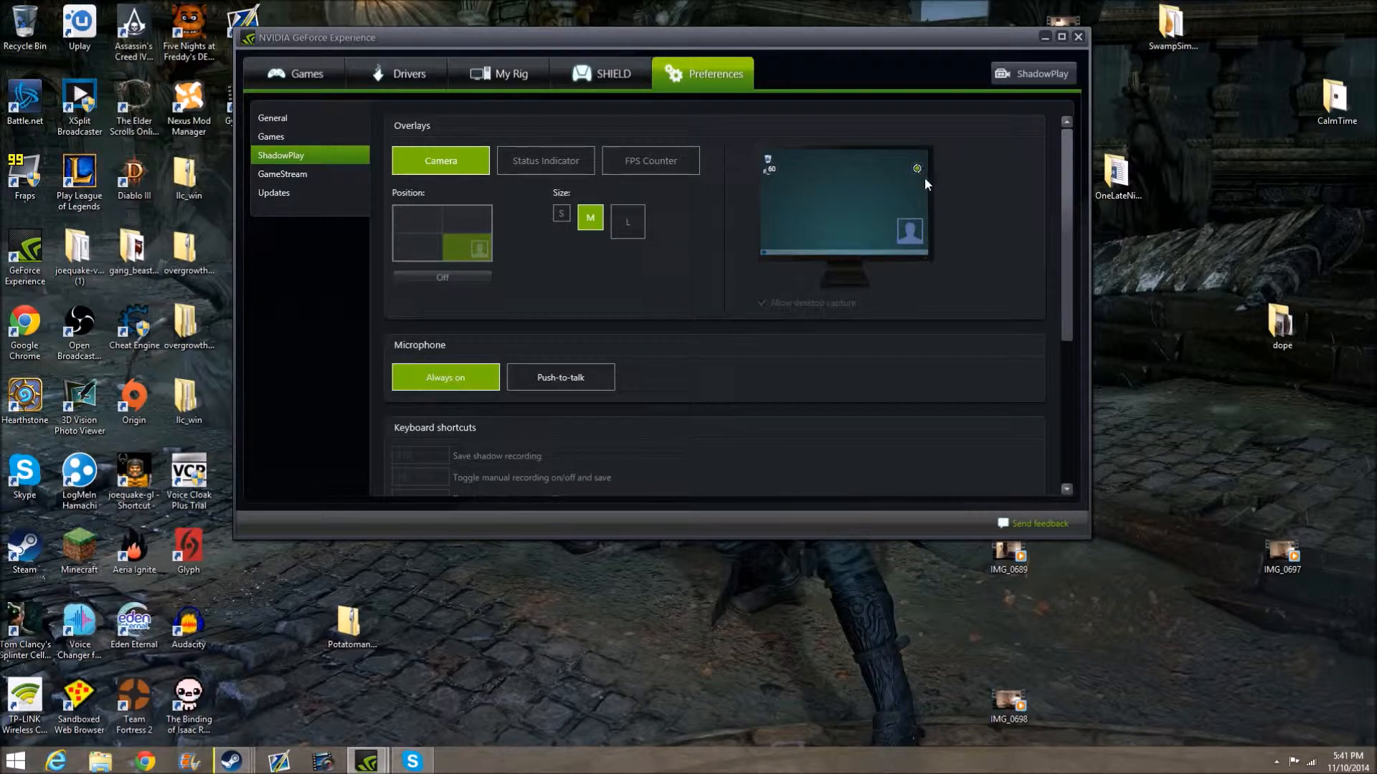
mouse_move(881, 130)
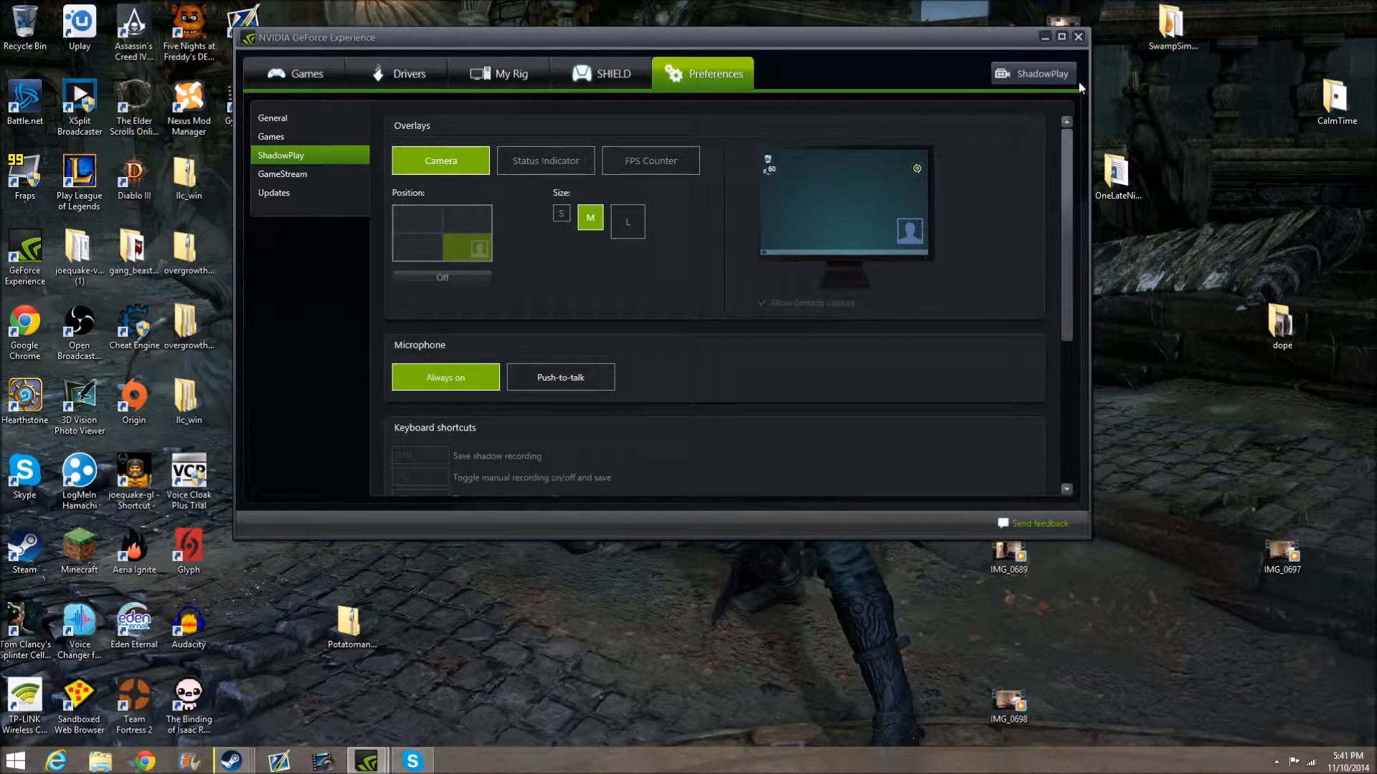
mouse_move(1041, 73)
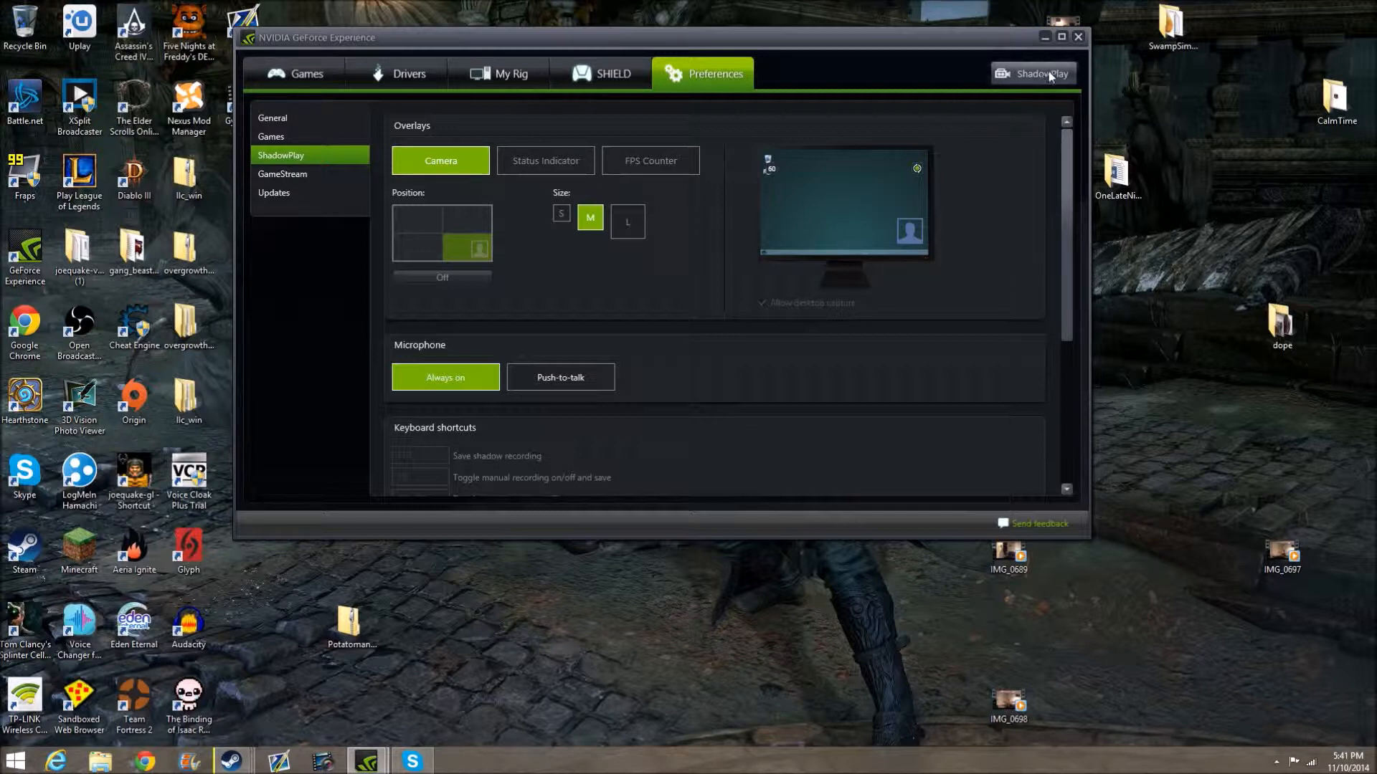
Open the ShadowPlay panel showing 60 FPS, 50 Mbps H.264, then minimize it and GeForce Experience.
click(1039, 73)
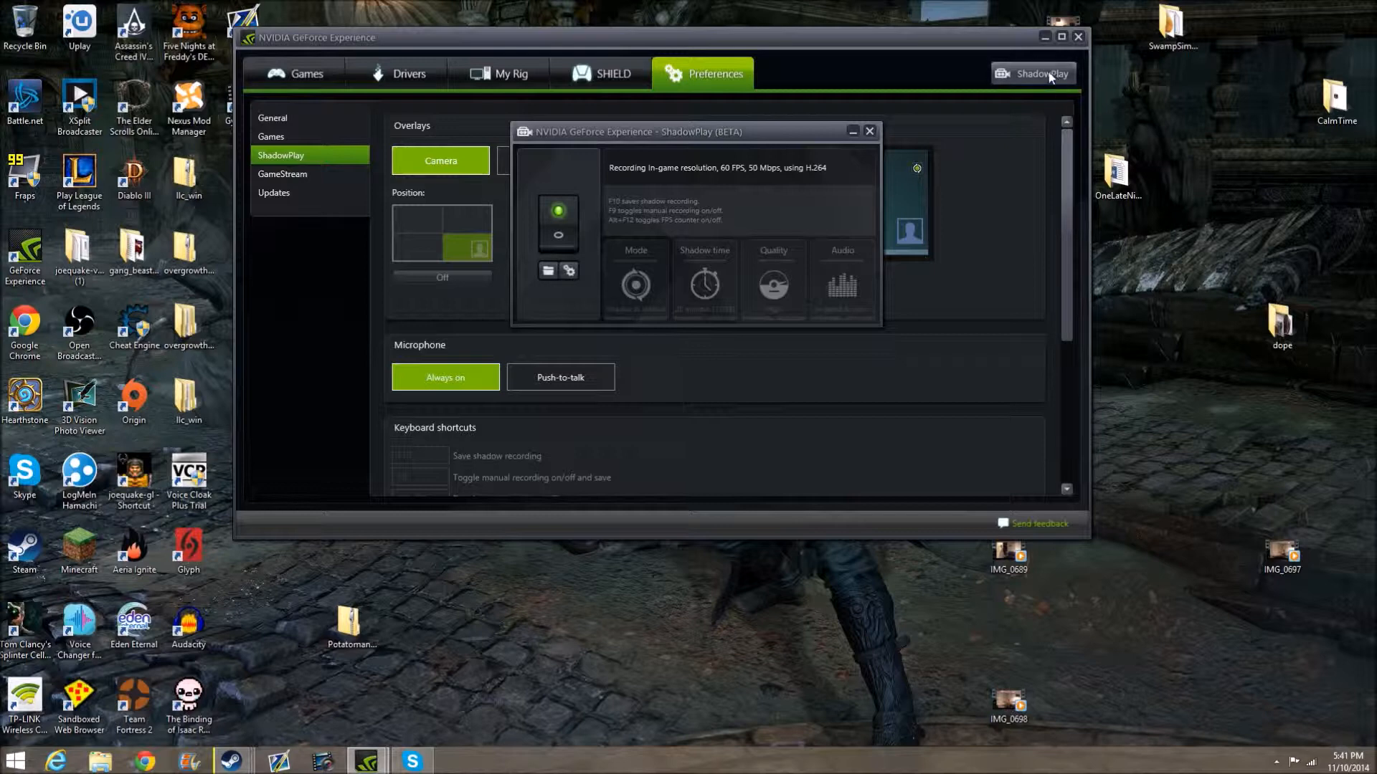
mouse_move(663, 114)
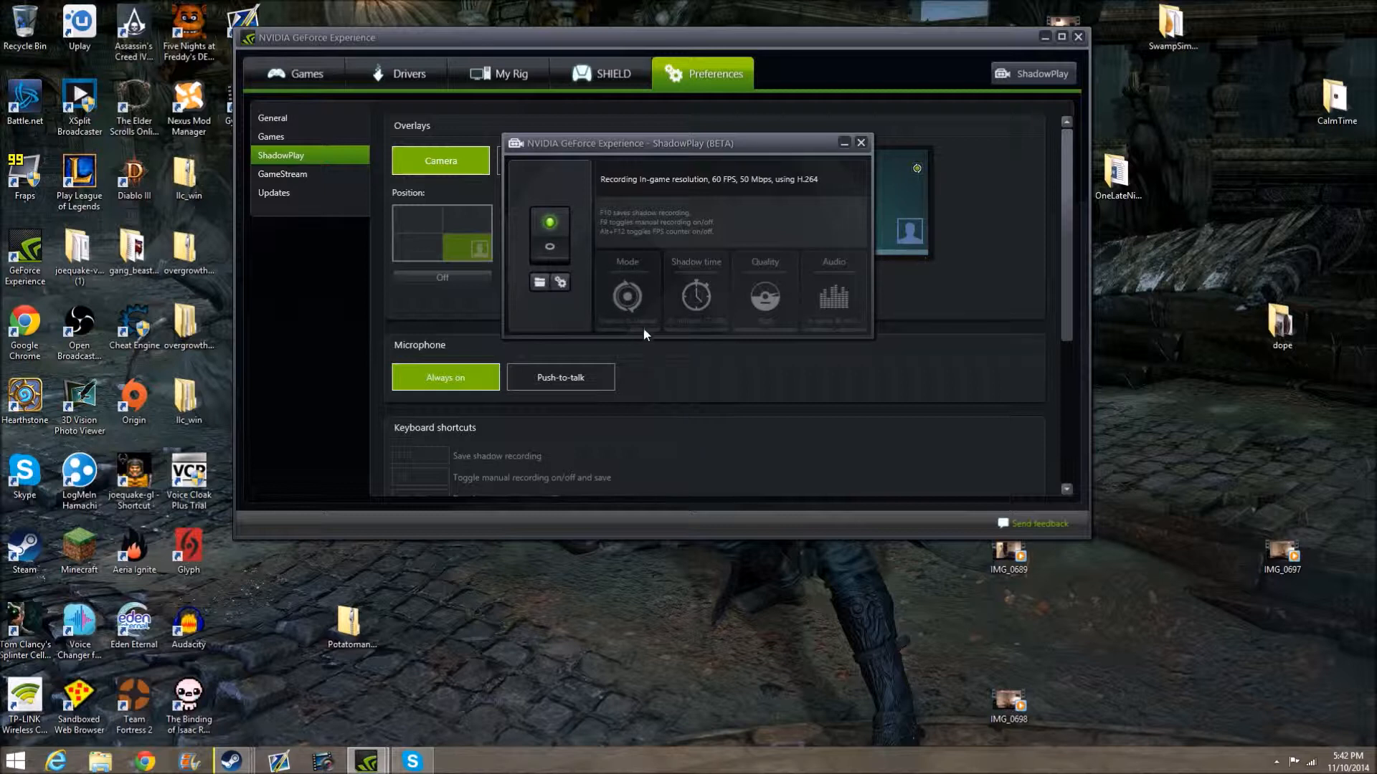
mouse_move(748, 302)
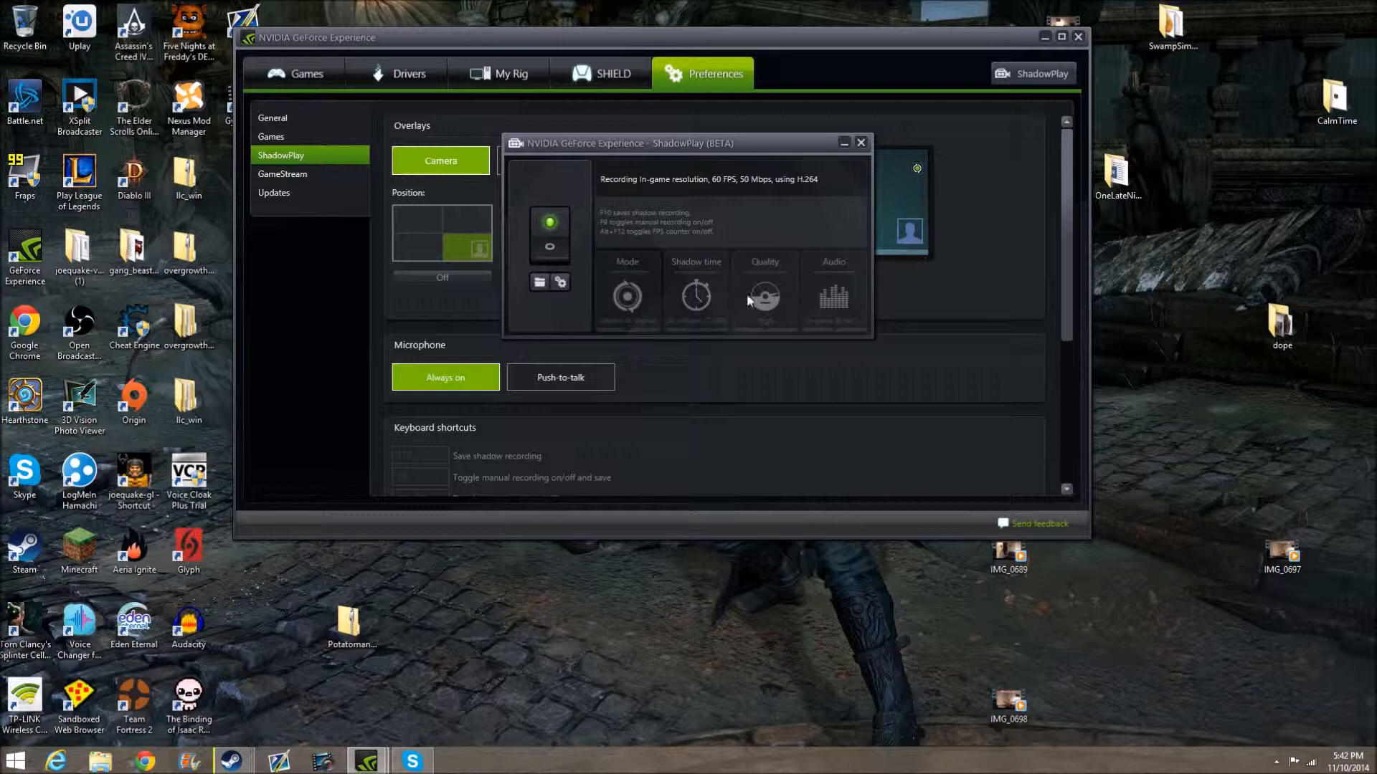
mouse_move(716, 321)
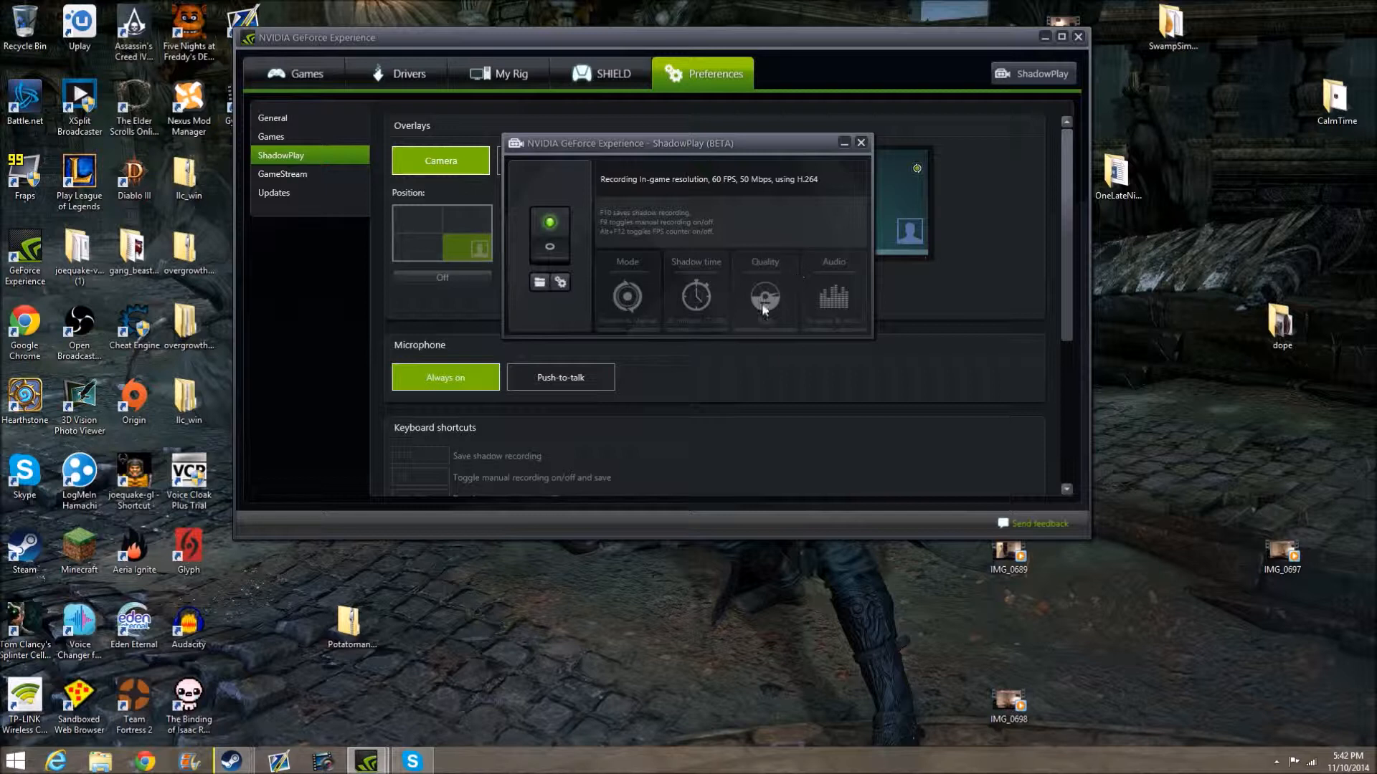
mouse_move(876, 336)
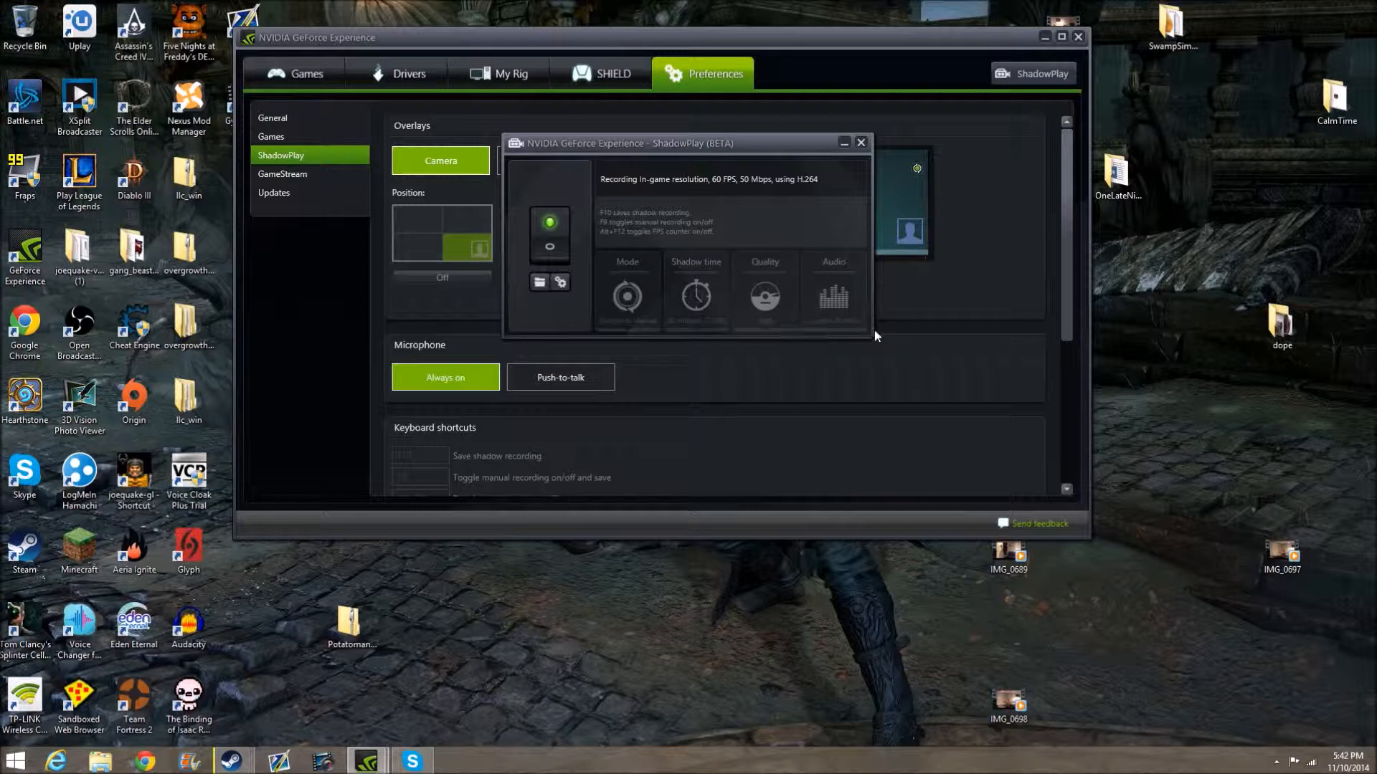
mouse_move(861, 323)
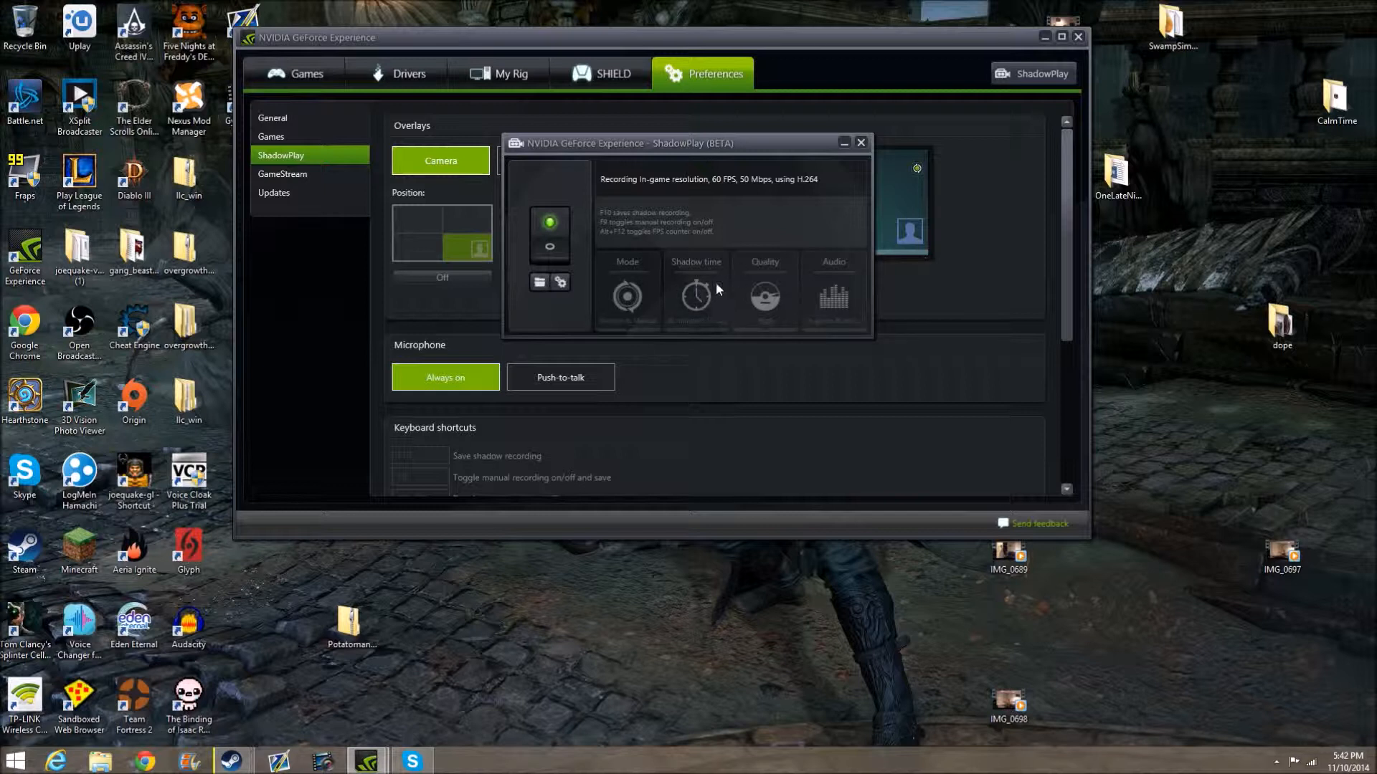
mouse_move(725, 283)
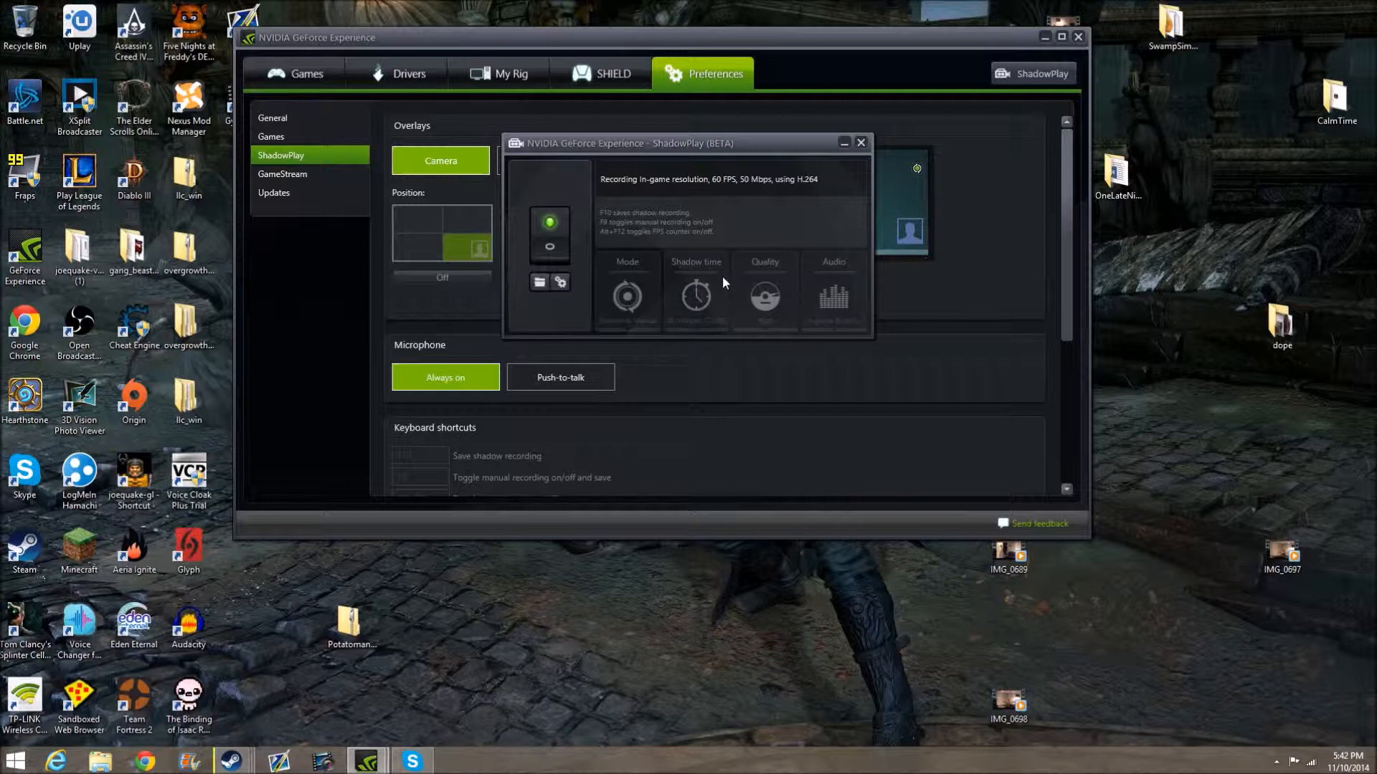
mouse_move(757, 223)
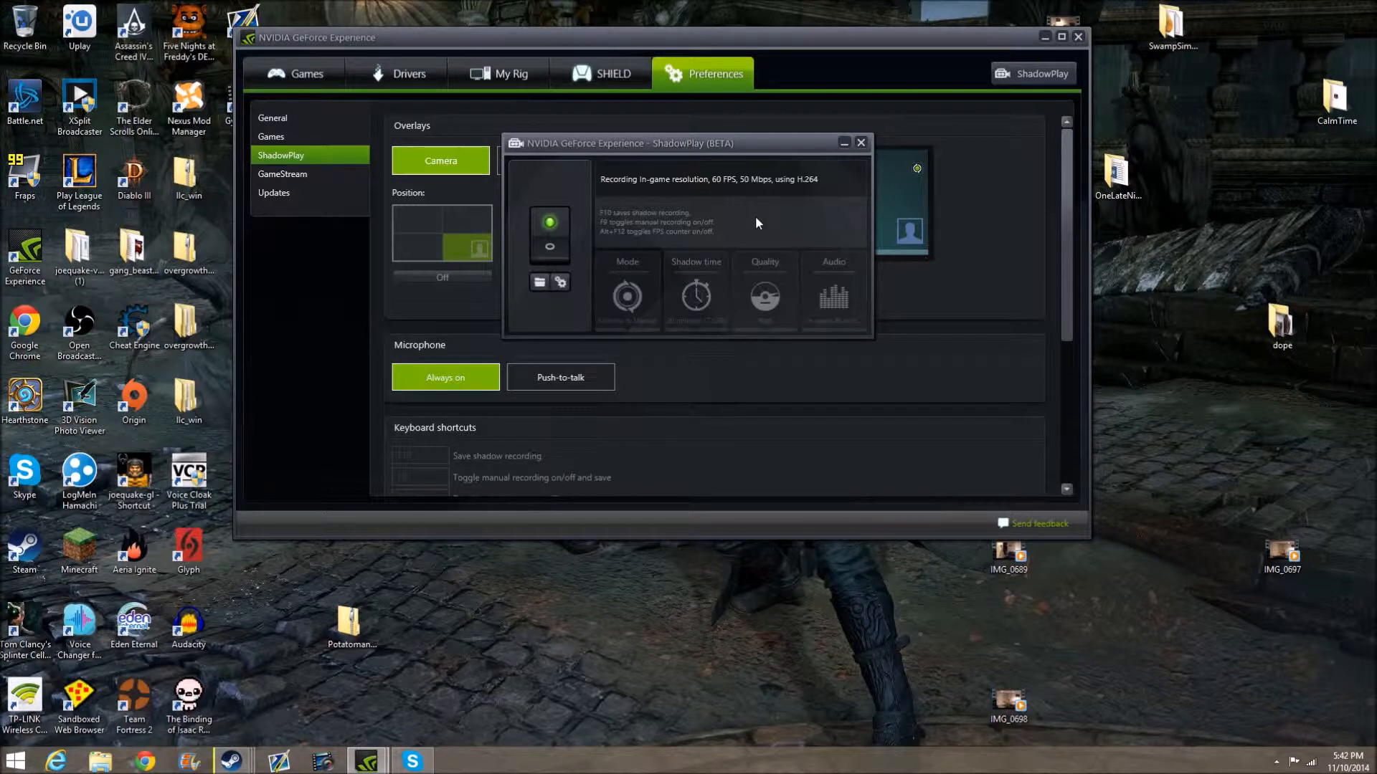
mouse_move(688, 325)
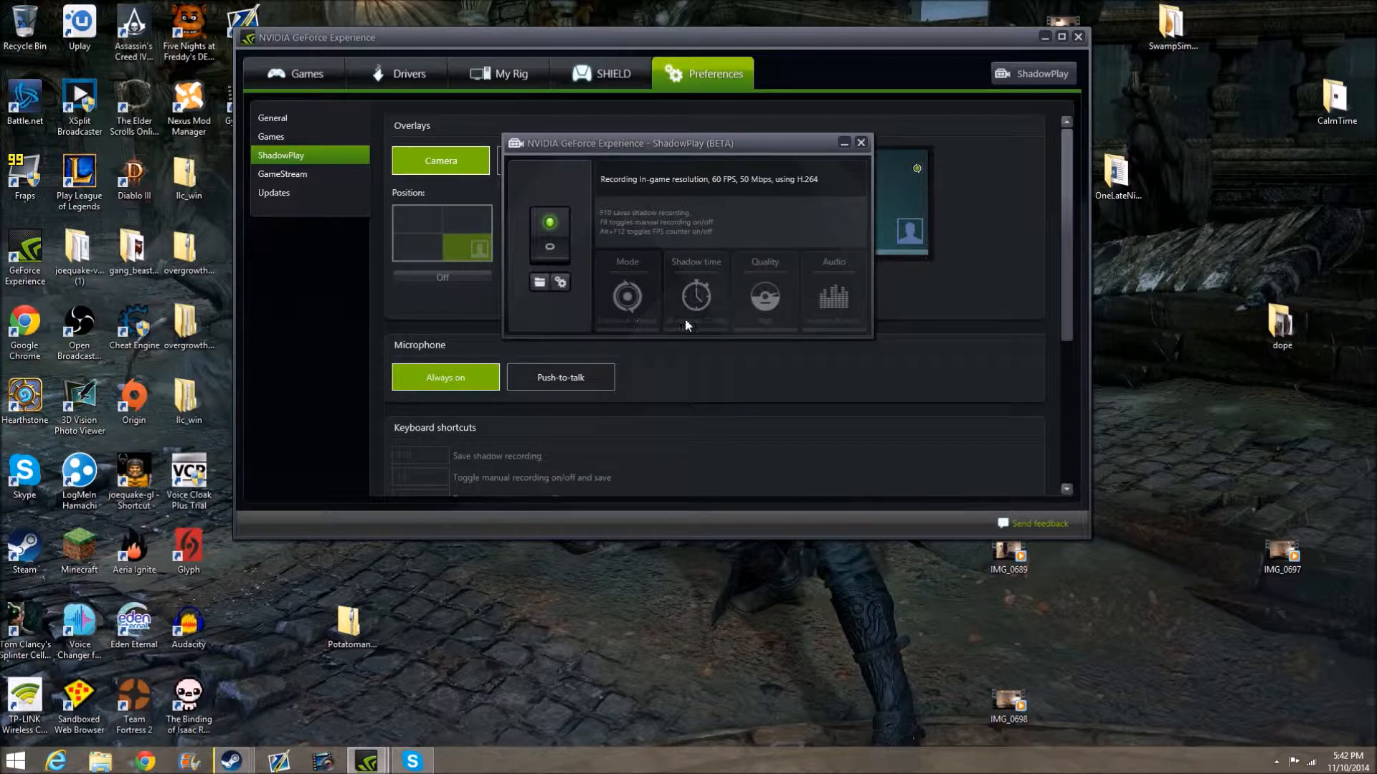
mouse_move(716, 347)
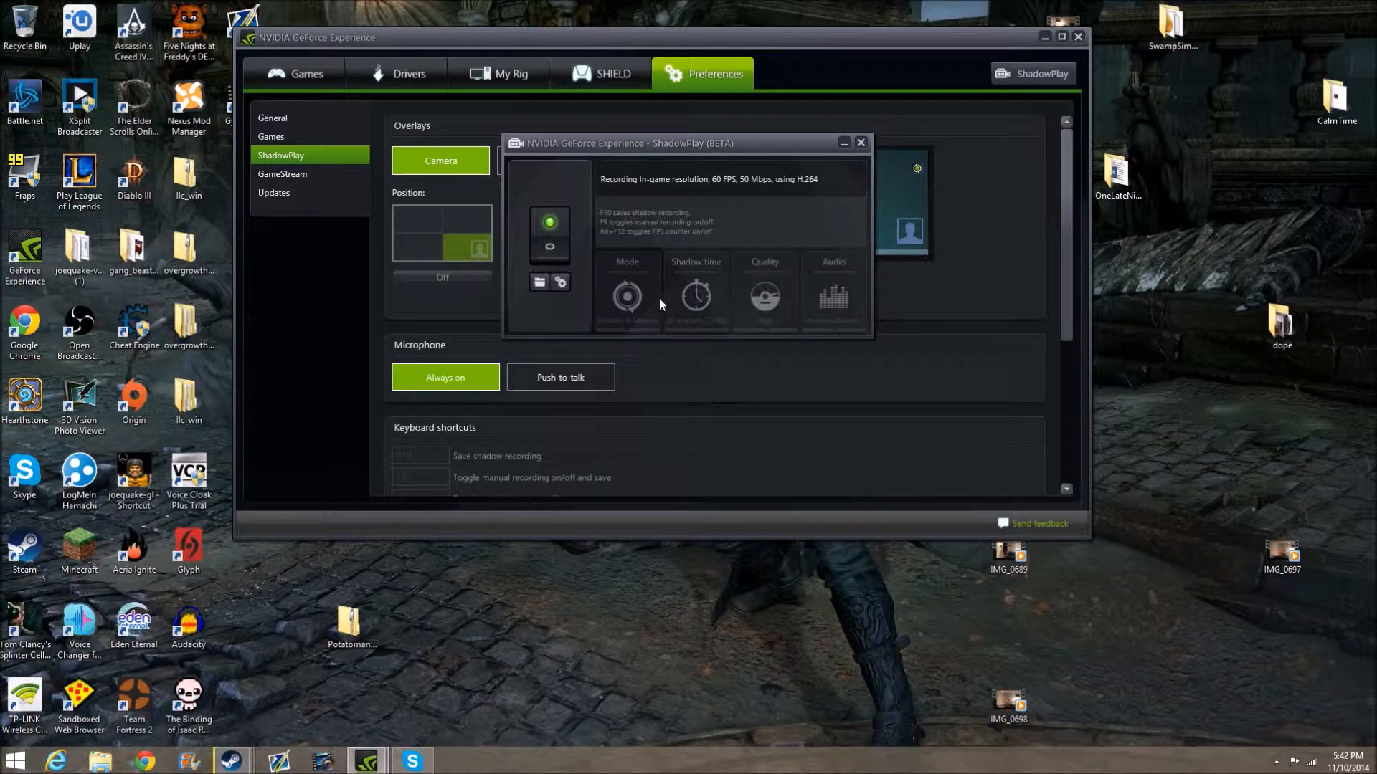
mouse_move(761, 254)
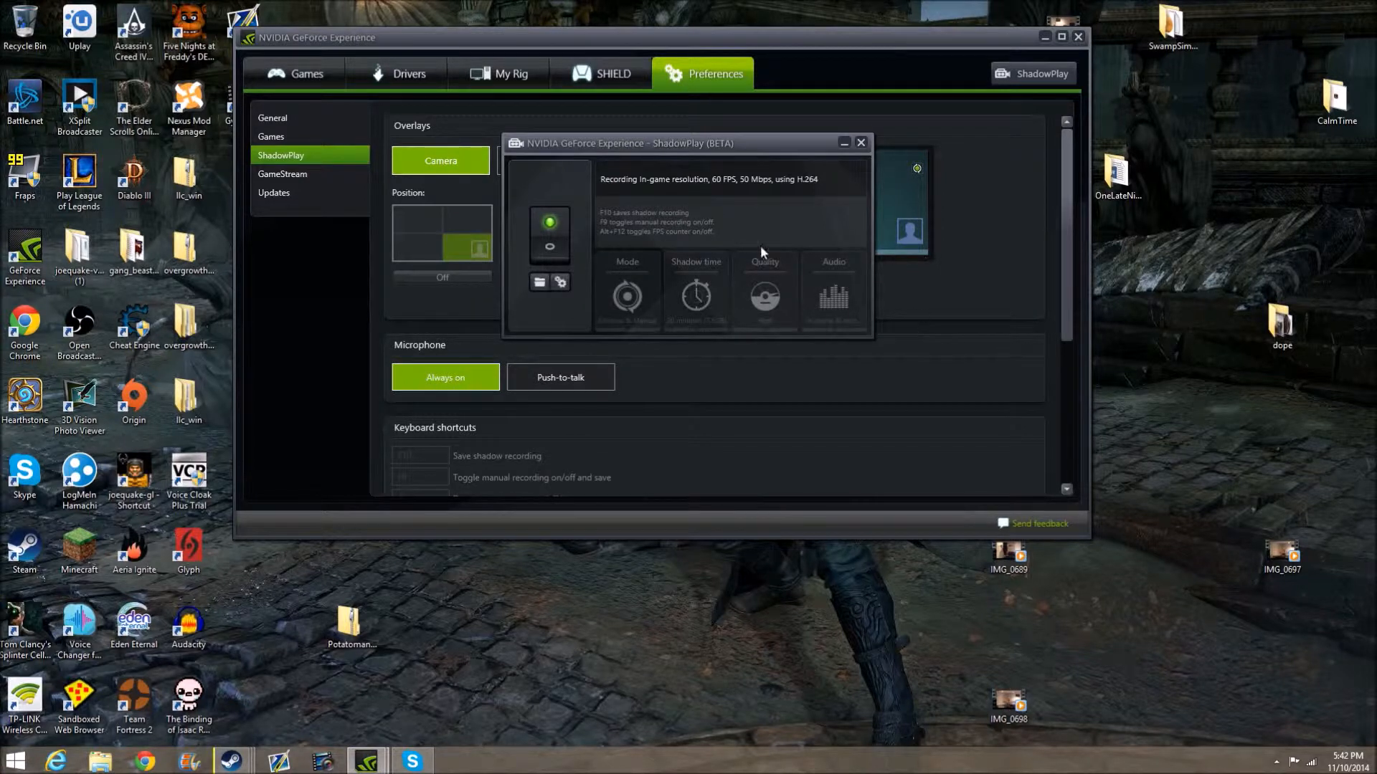
mouse_move(825, 175)
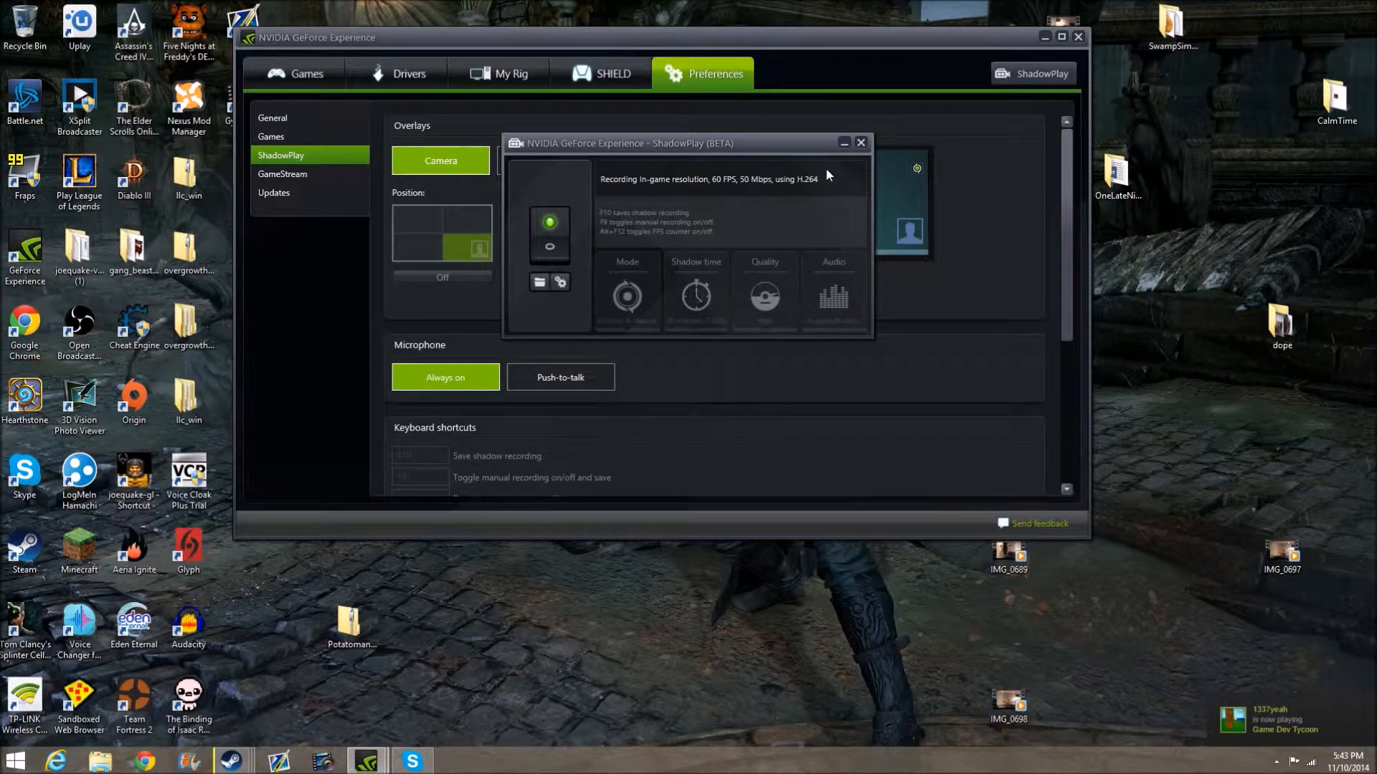
mouse_move(808, 154)
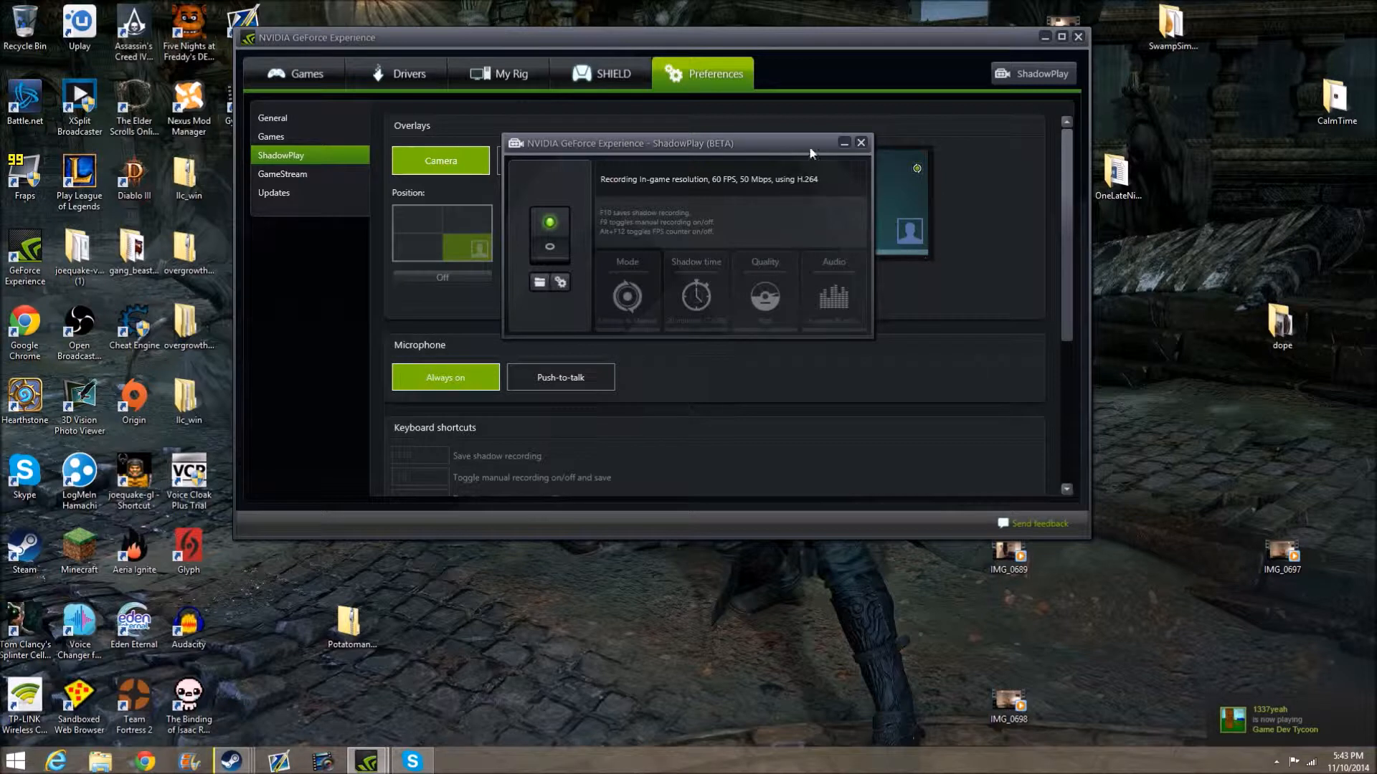
mouse_move(1071, 583)
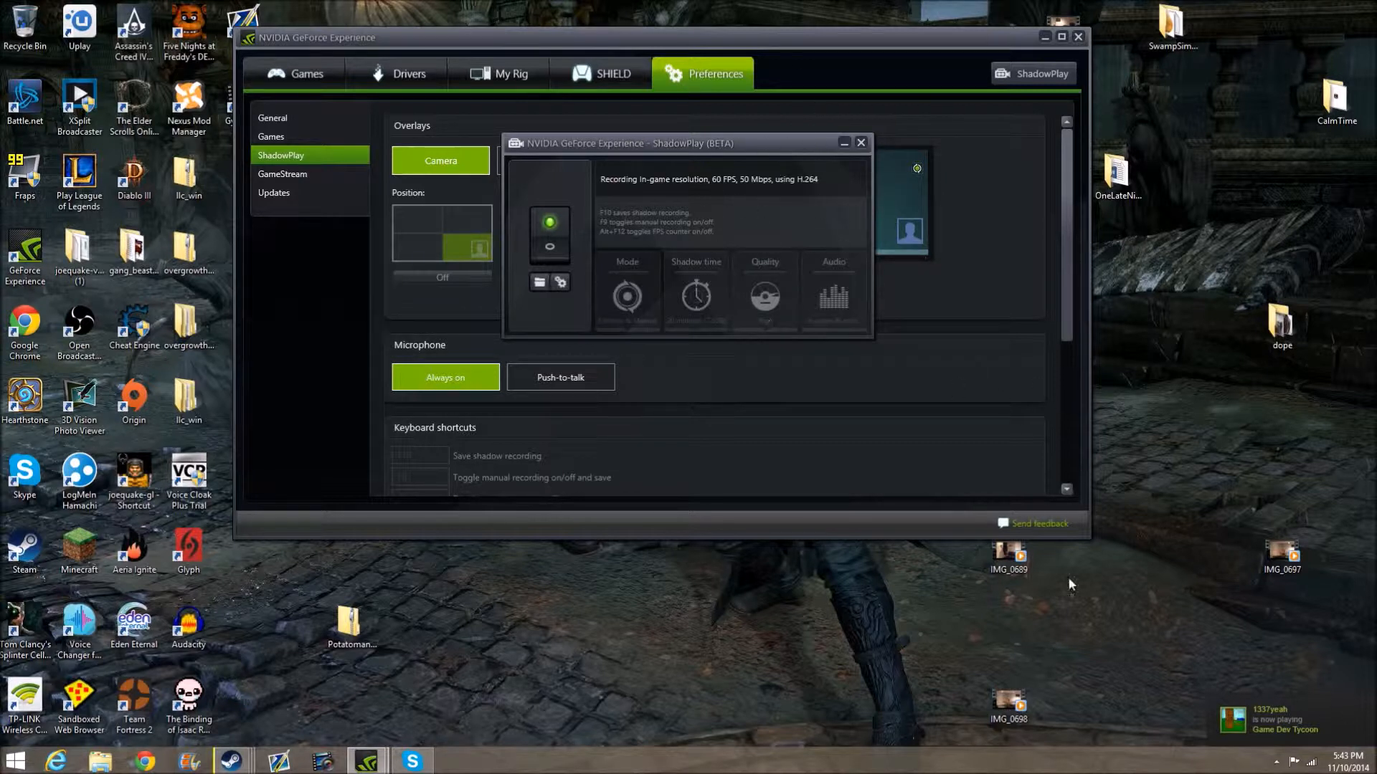
mouse_move(843, 142)
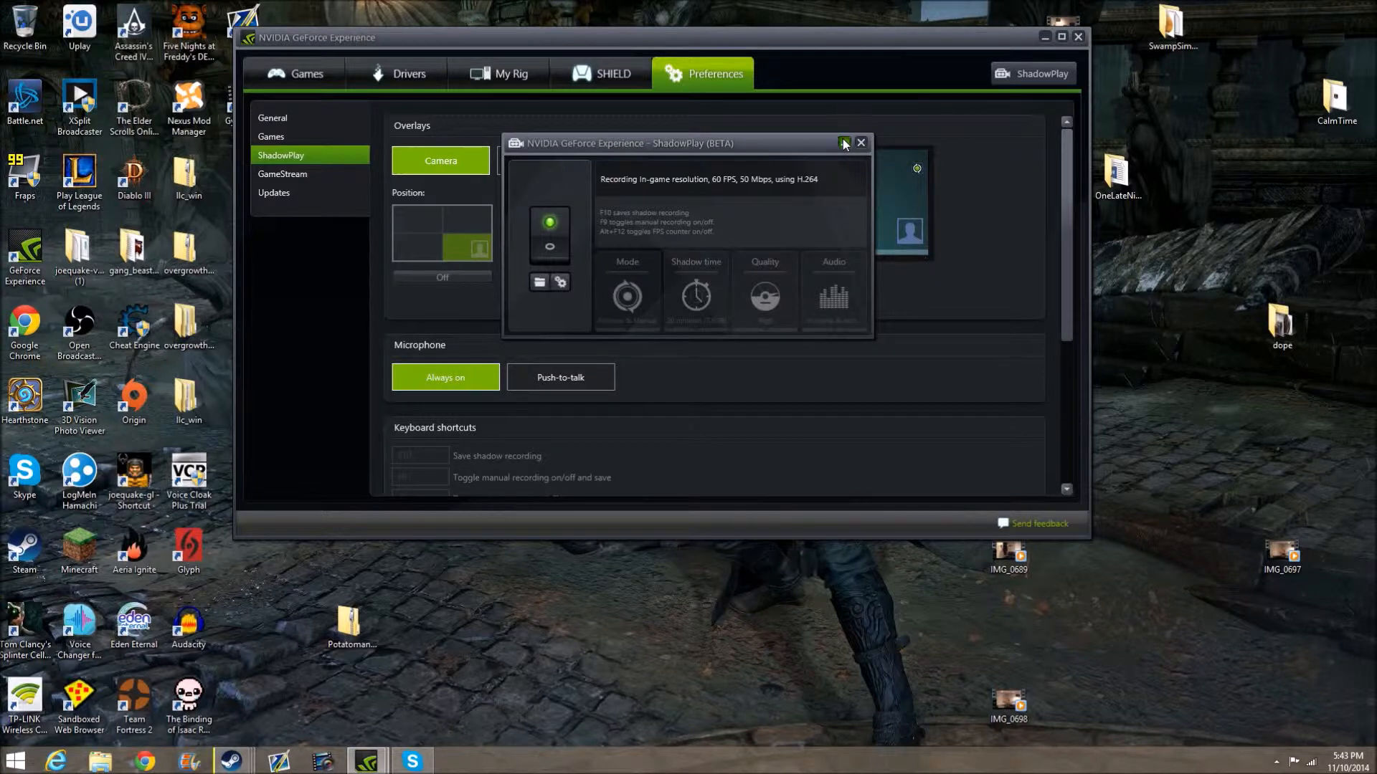
click(844, 143)
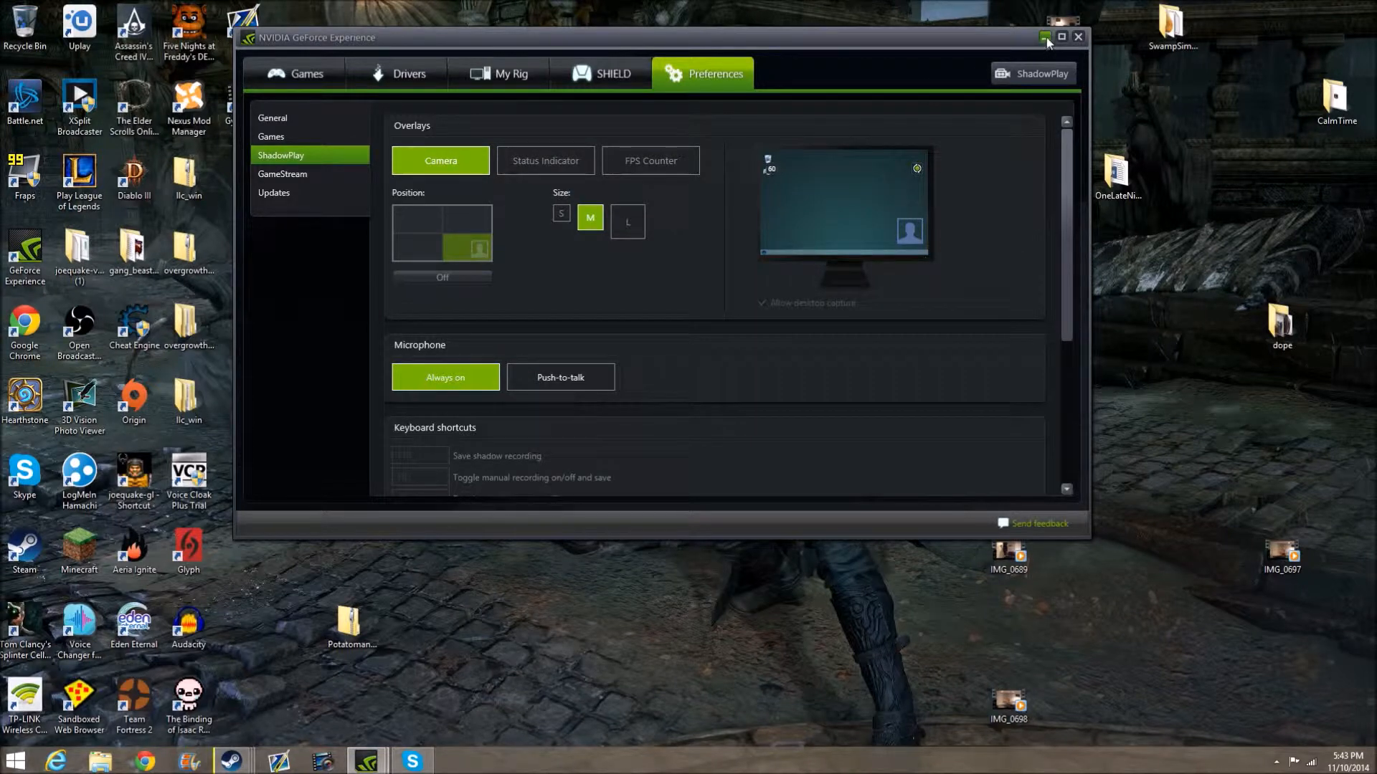
click(1077, 36)
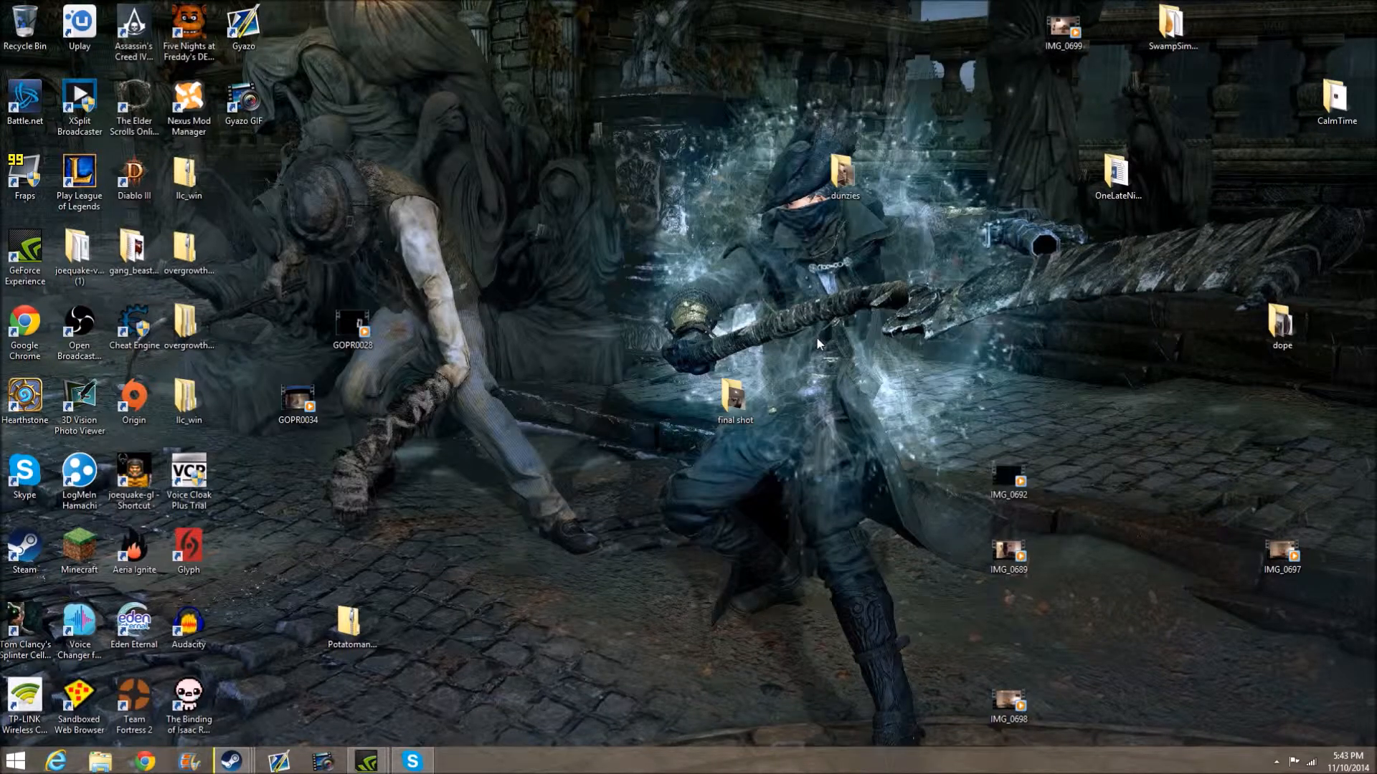
mouse_move(919, 285)
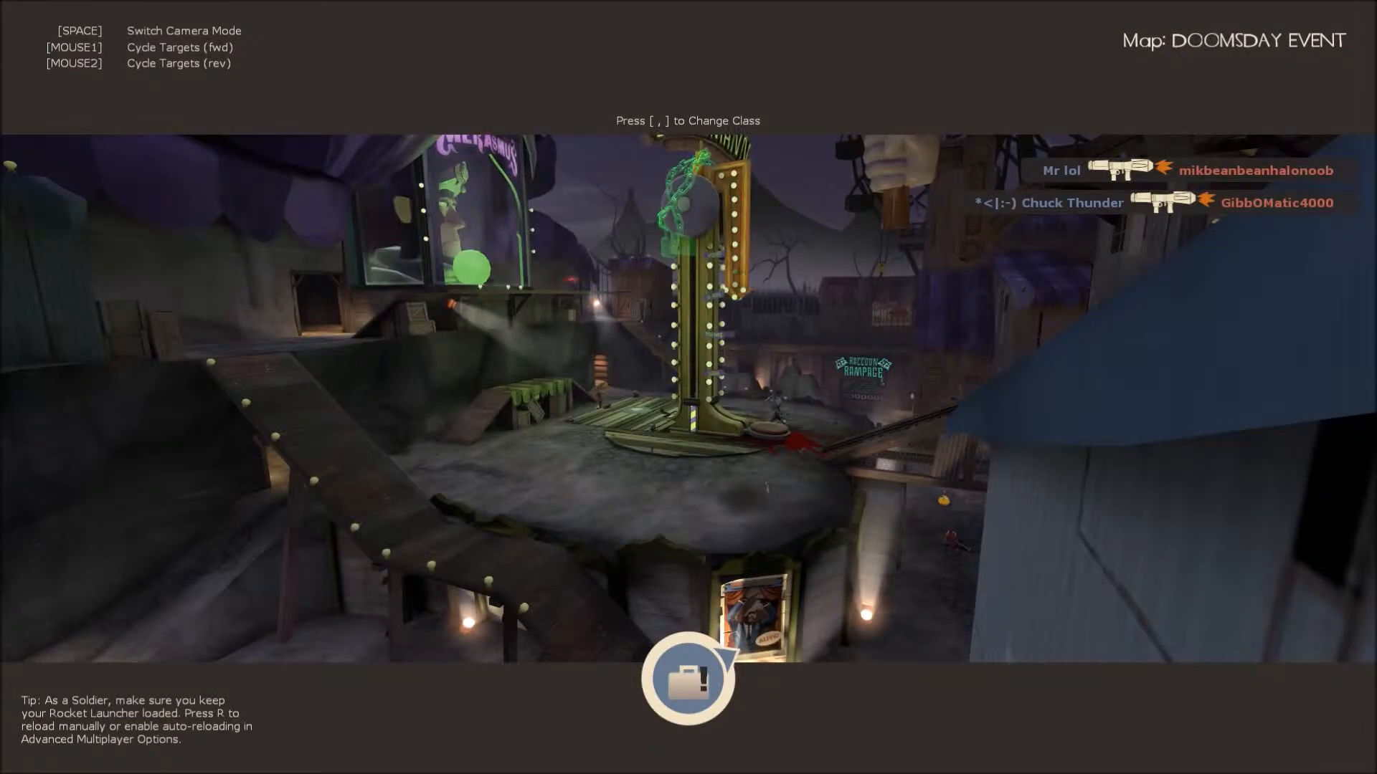
Play as a Soldier with the Mangler in TF2's Doomsday Event match.
key(space)
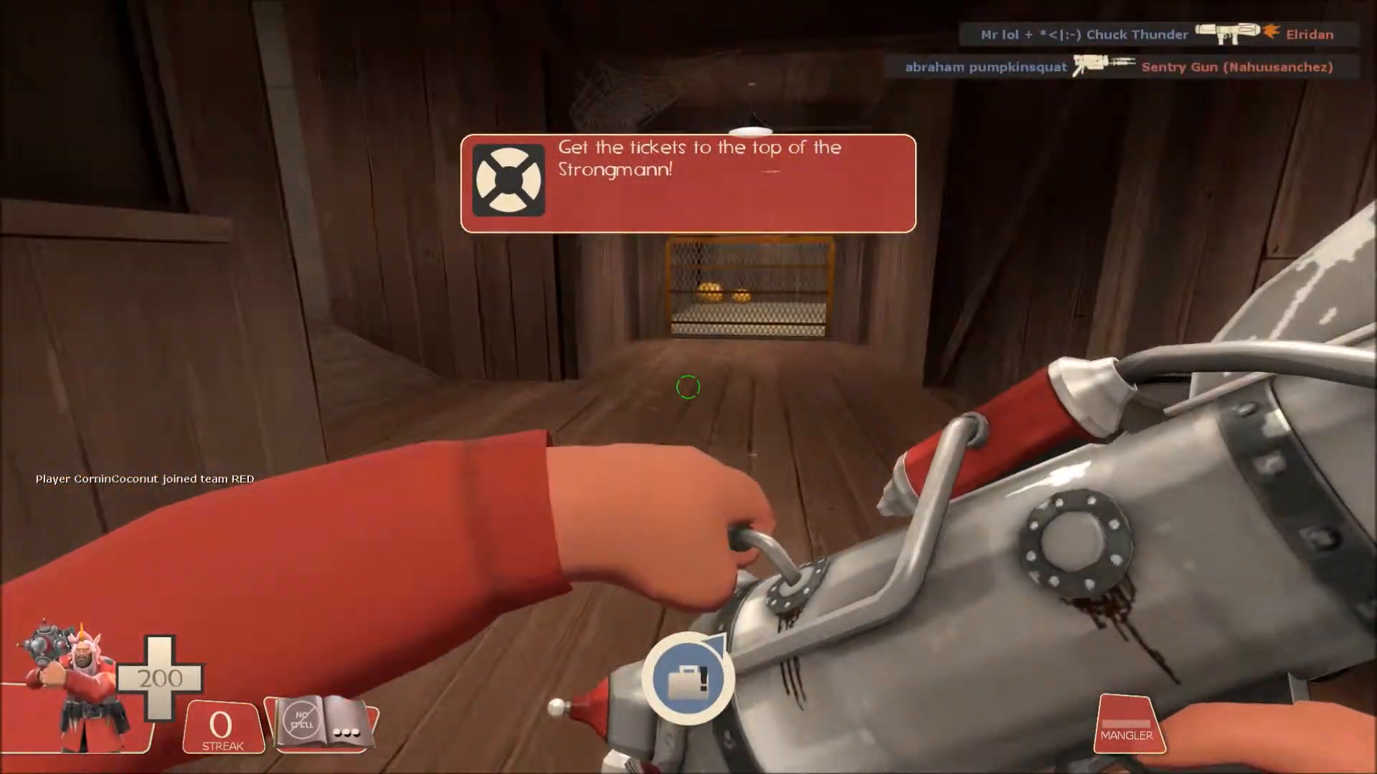
mouse_move(688, 387)
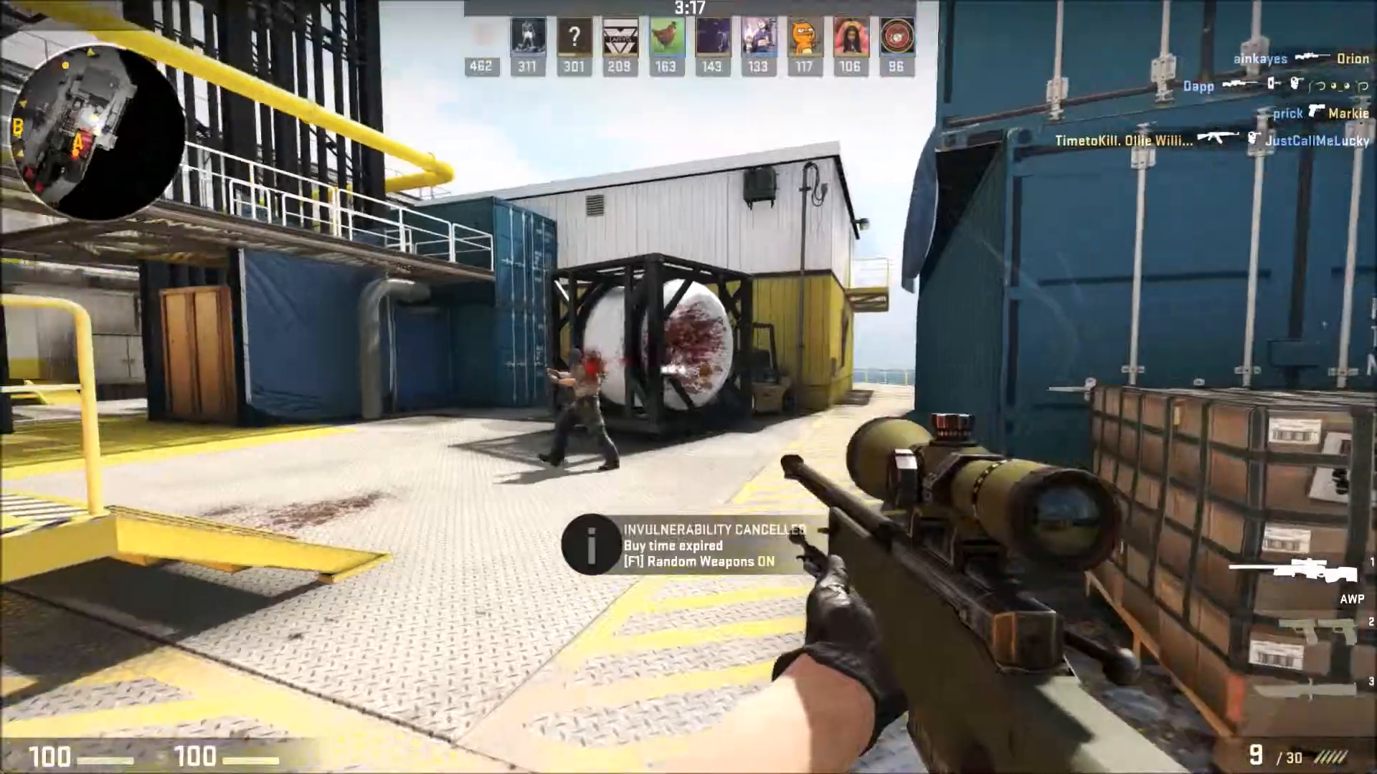
Scope the AWP in the Black Gold deathmatch and bring up the scoreboard.
right_click(688, 379)
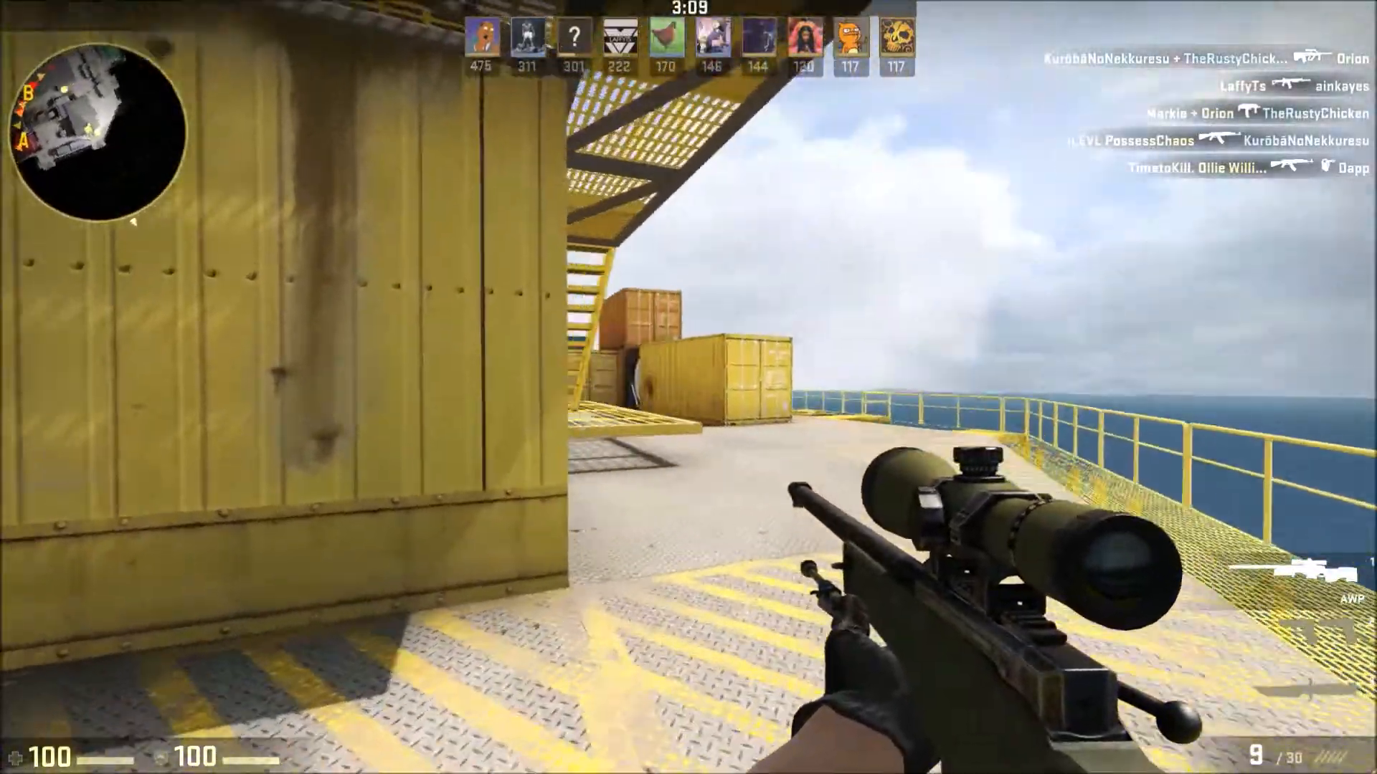
right_click(688, 387)
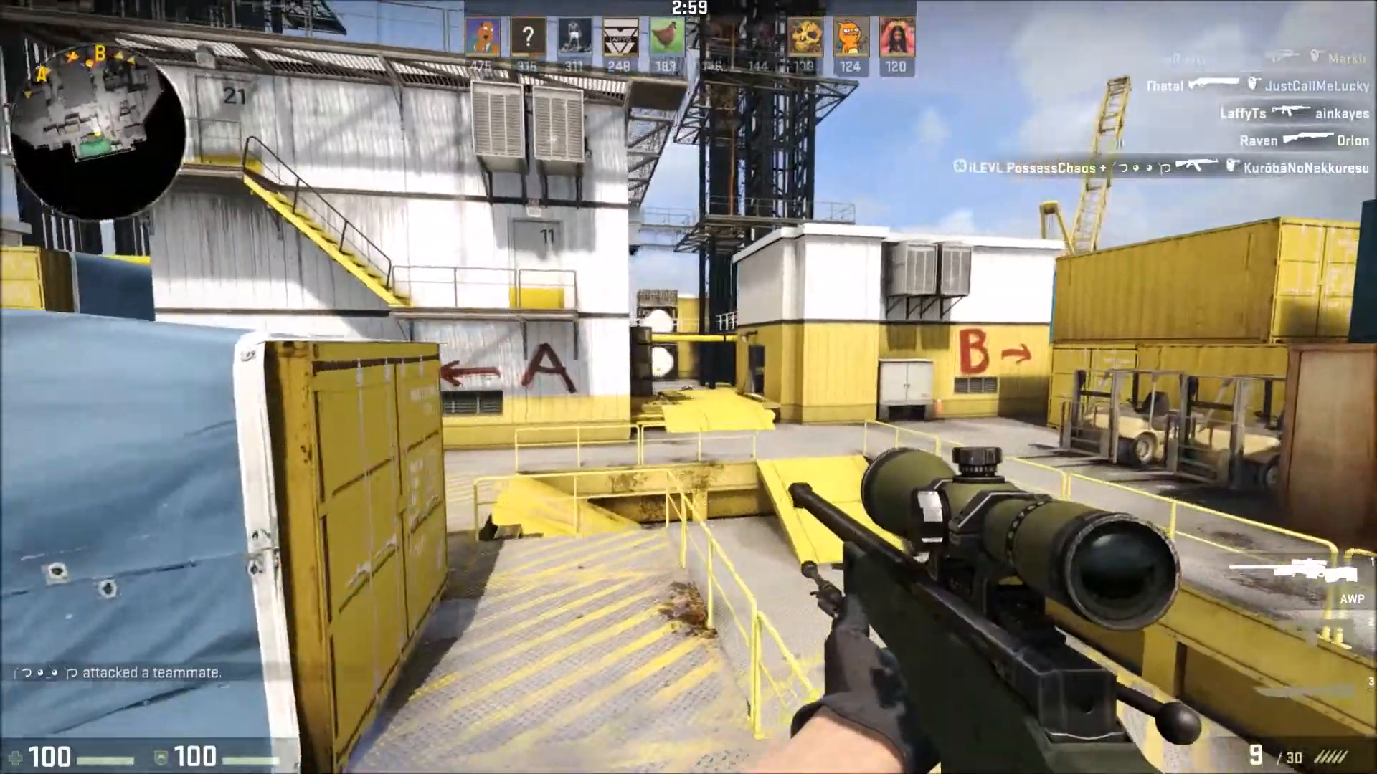
mouse_move(527, 378)
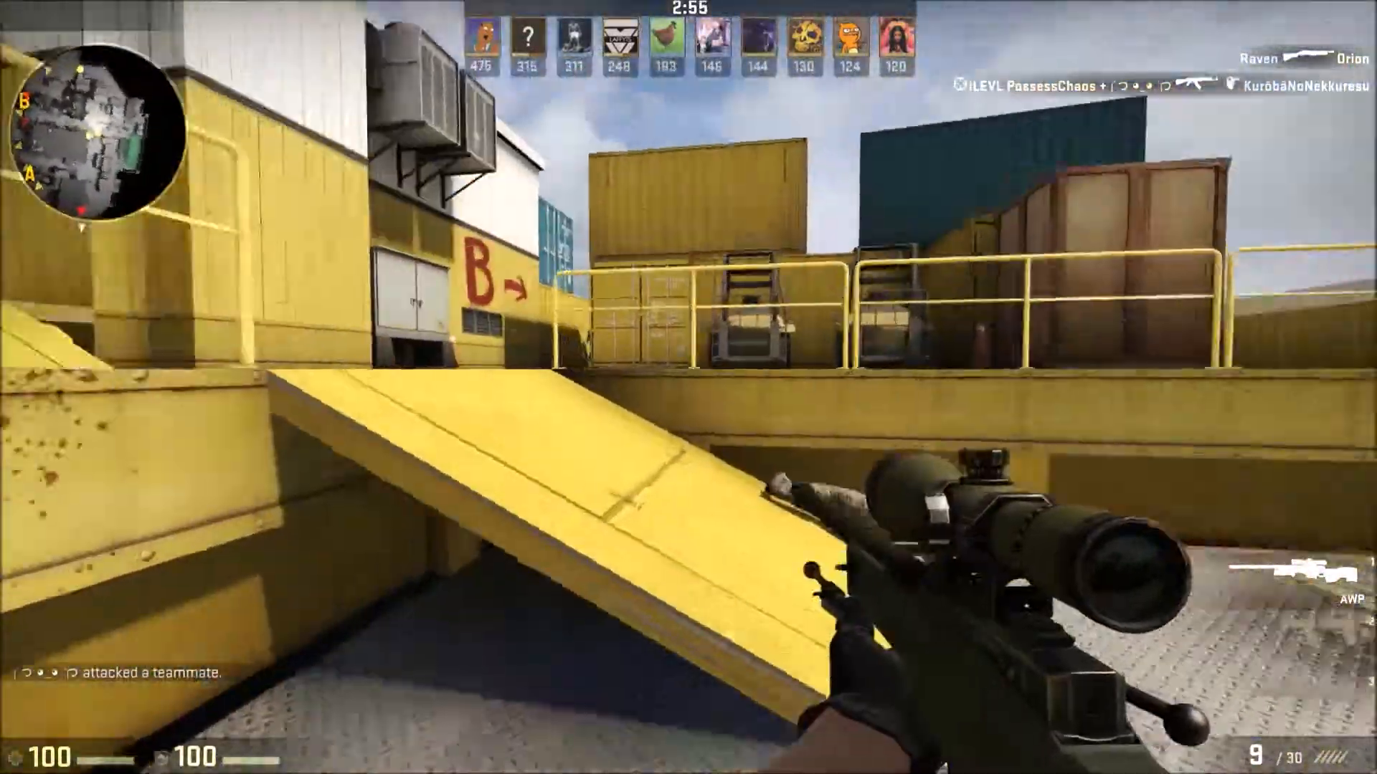
key(tab)
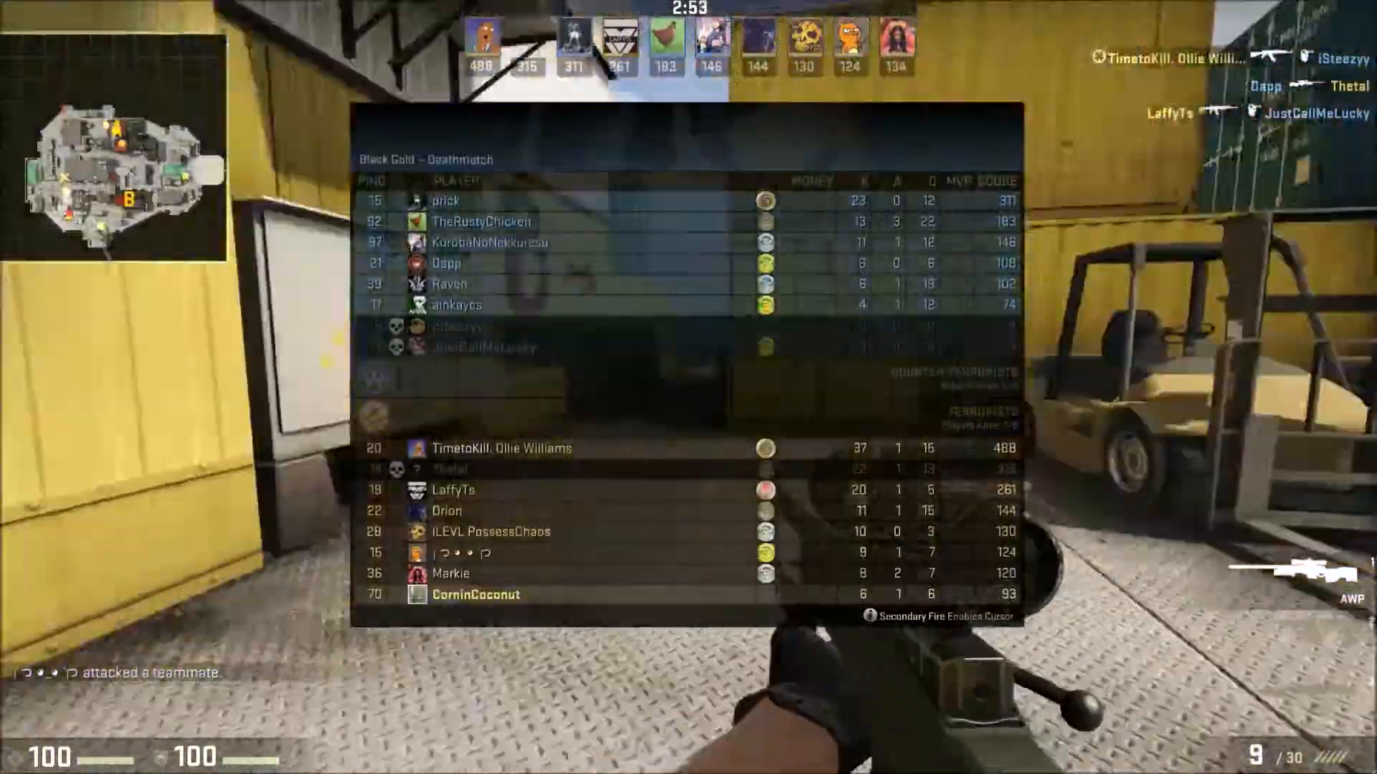